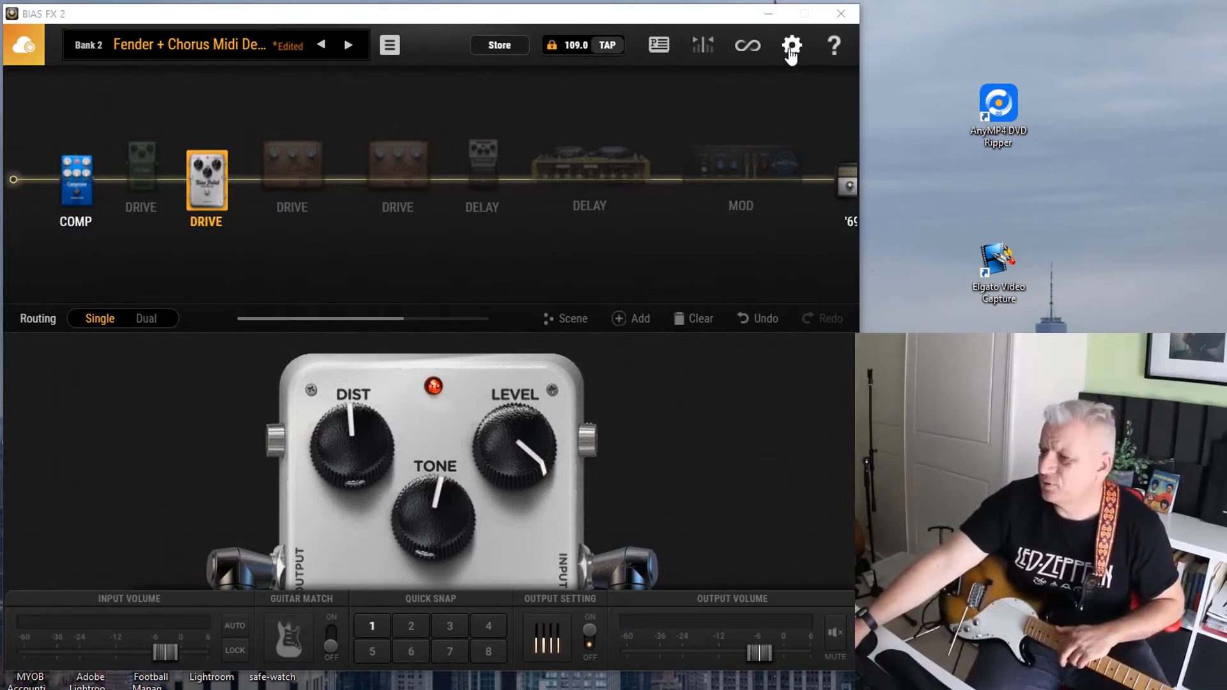
# Step: Show the MIDI settings from the program's Settings menu
pyautogui.click(791, 45)
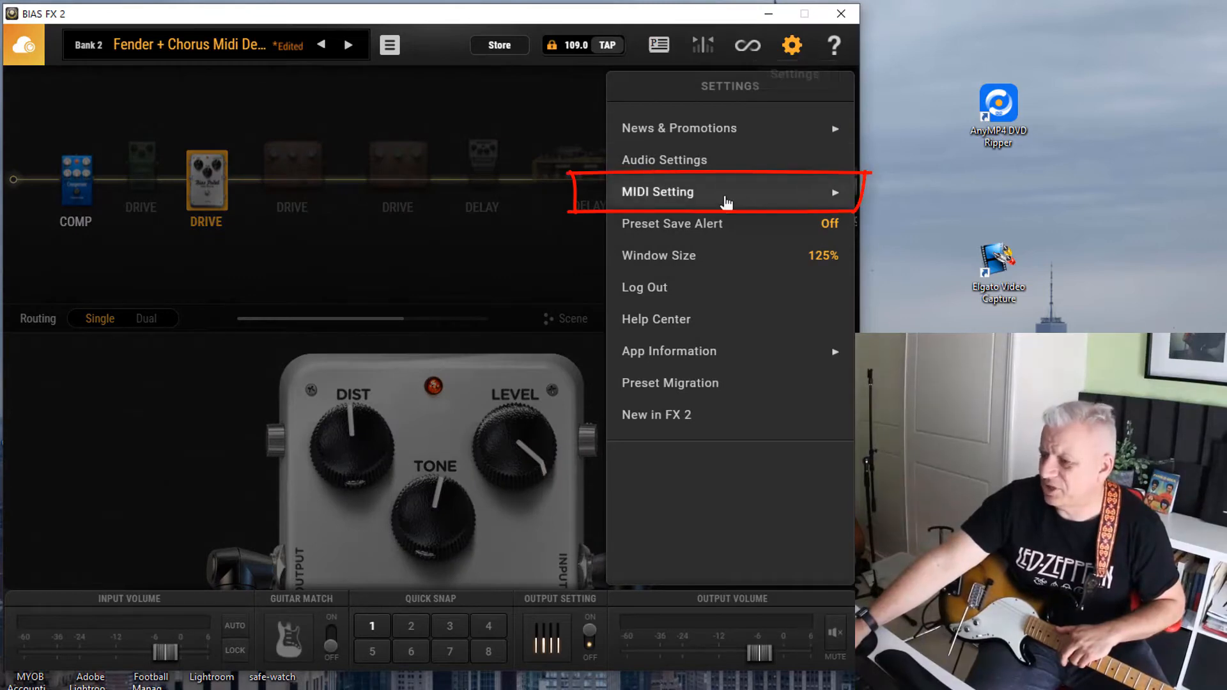
pyautogui.click(657, 191)
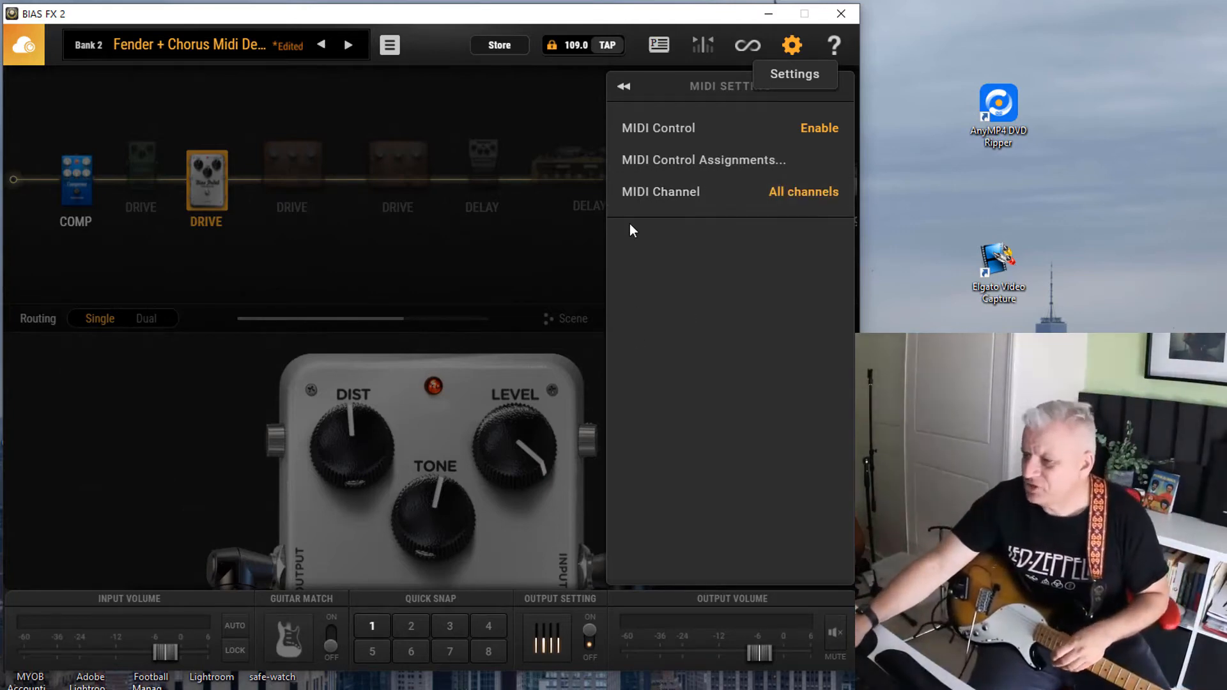
pyautogui.moveTo(703, 160)
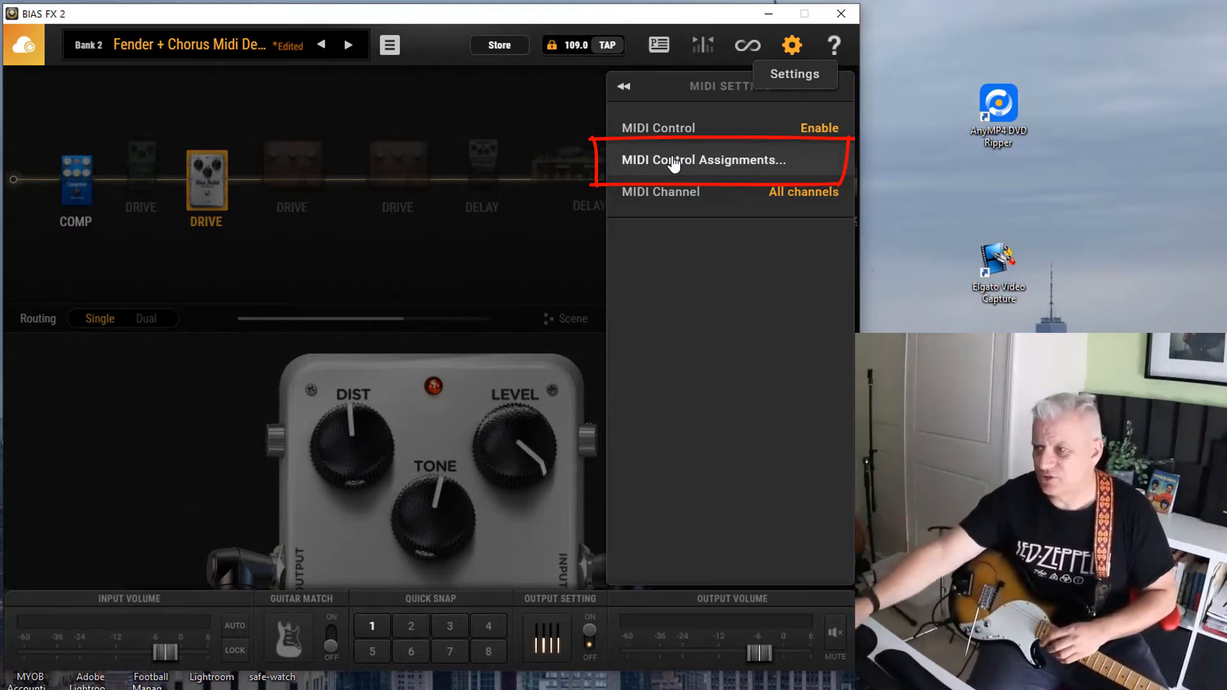
# Step: Browse the DRIVE pedal toggle list in Assign New MIDI Control, then return to the Amp/Fx Switch categories
pyautogui.click(703, 160)
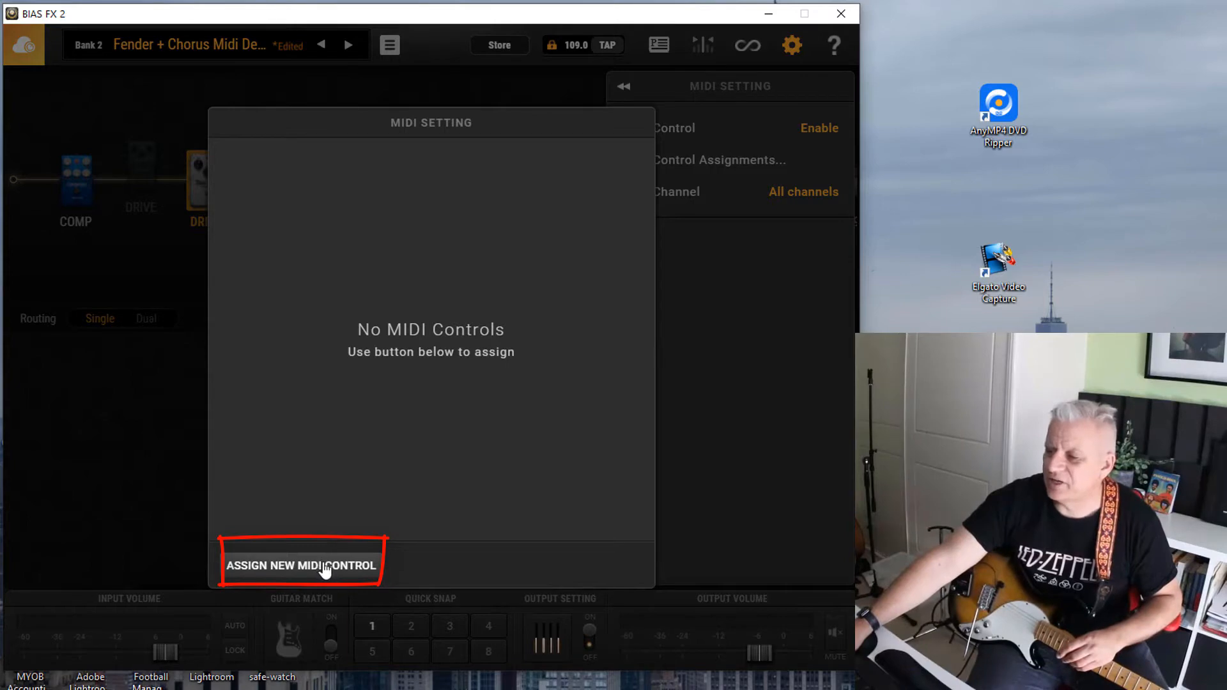
pyautogui.click(301, 565)
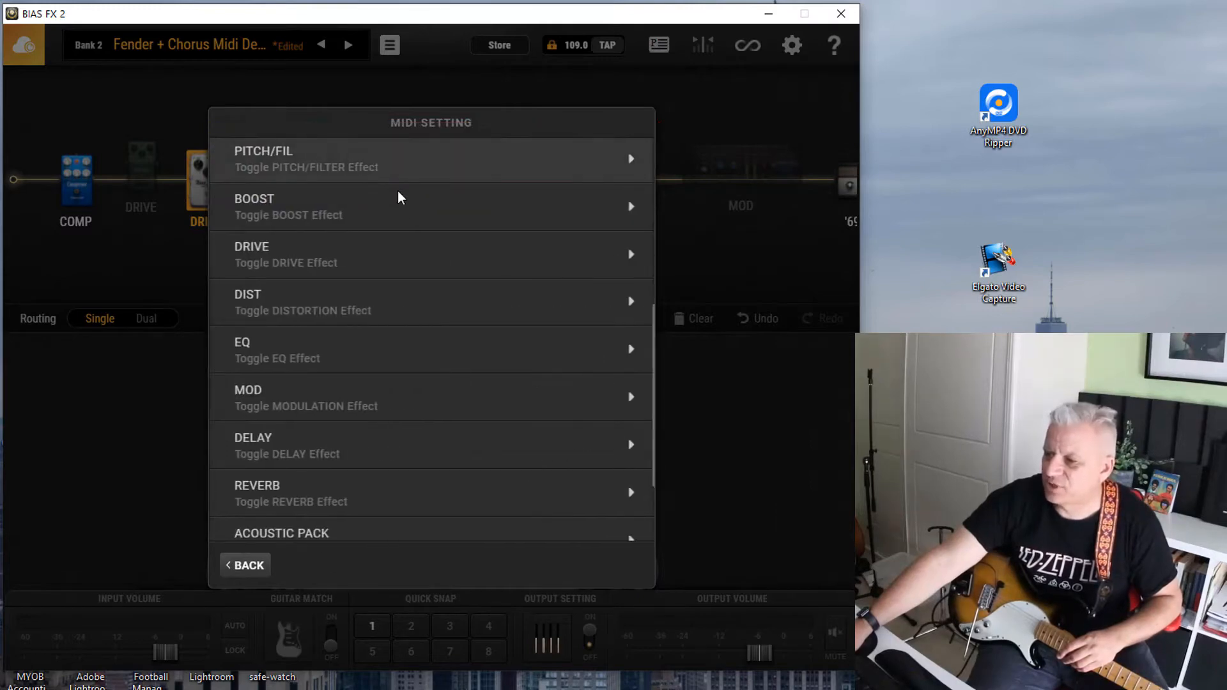
pyautogui.moveTo(469, 499)
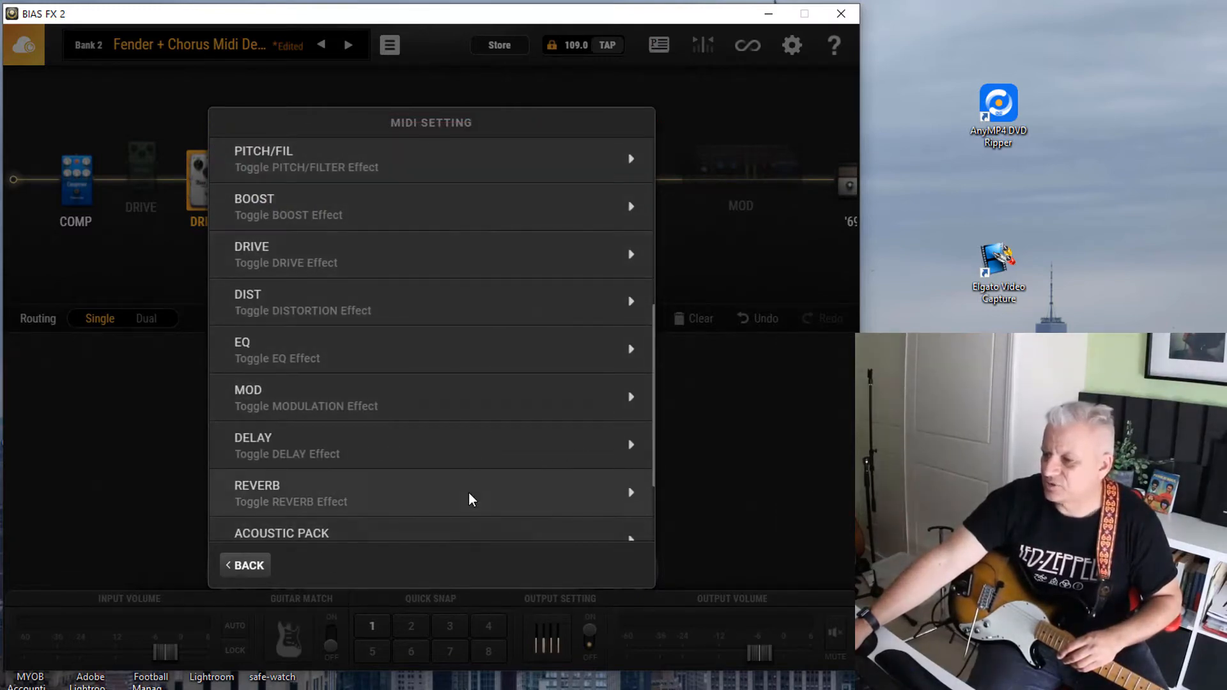
pyautogui.scroll(3)
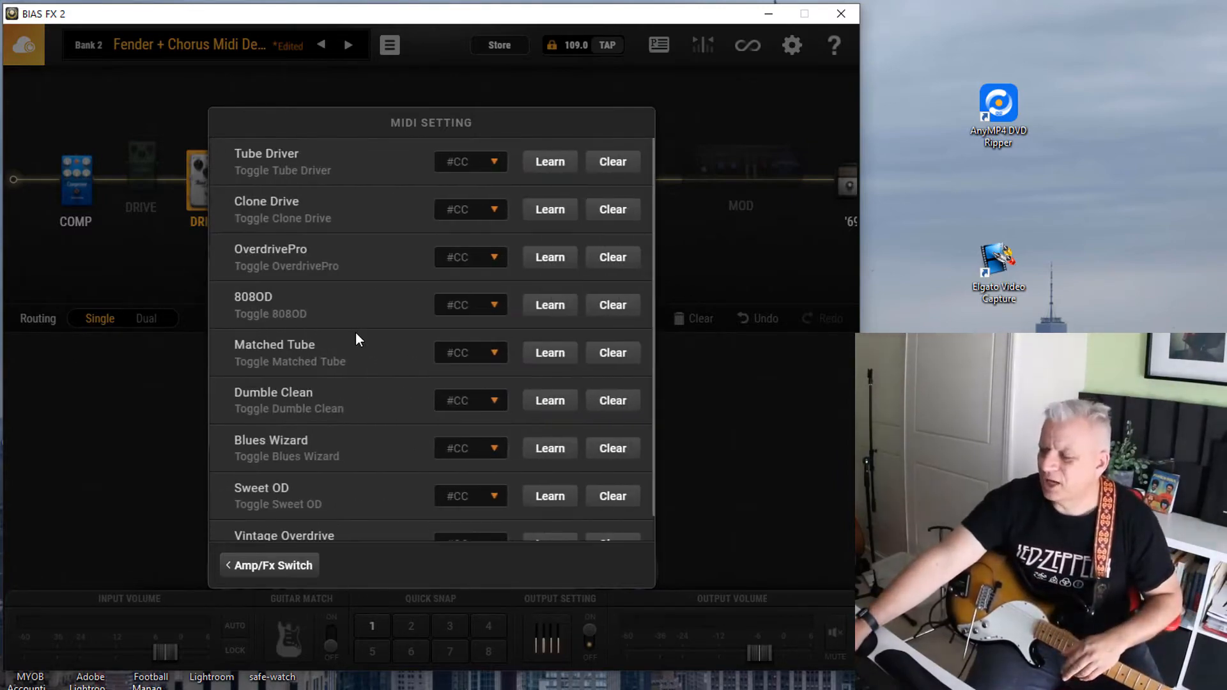
pyautogui.moveTo(388, 217)
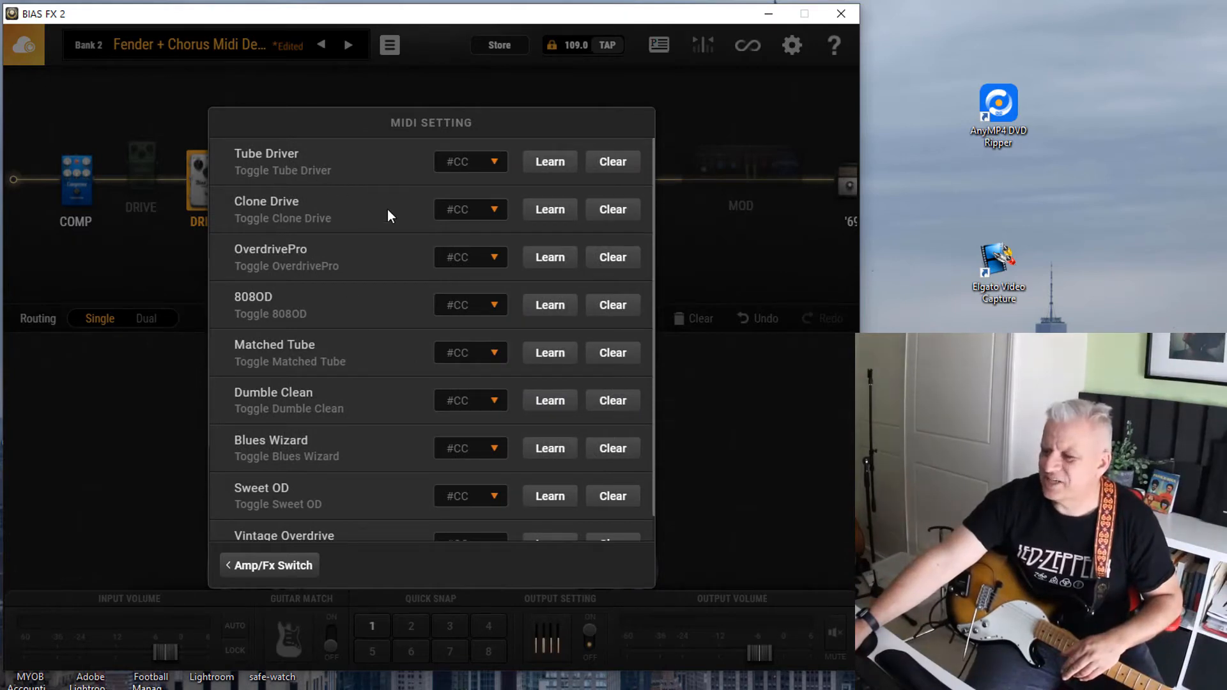
pyautogui.scroll(-3)
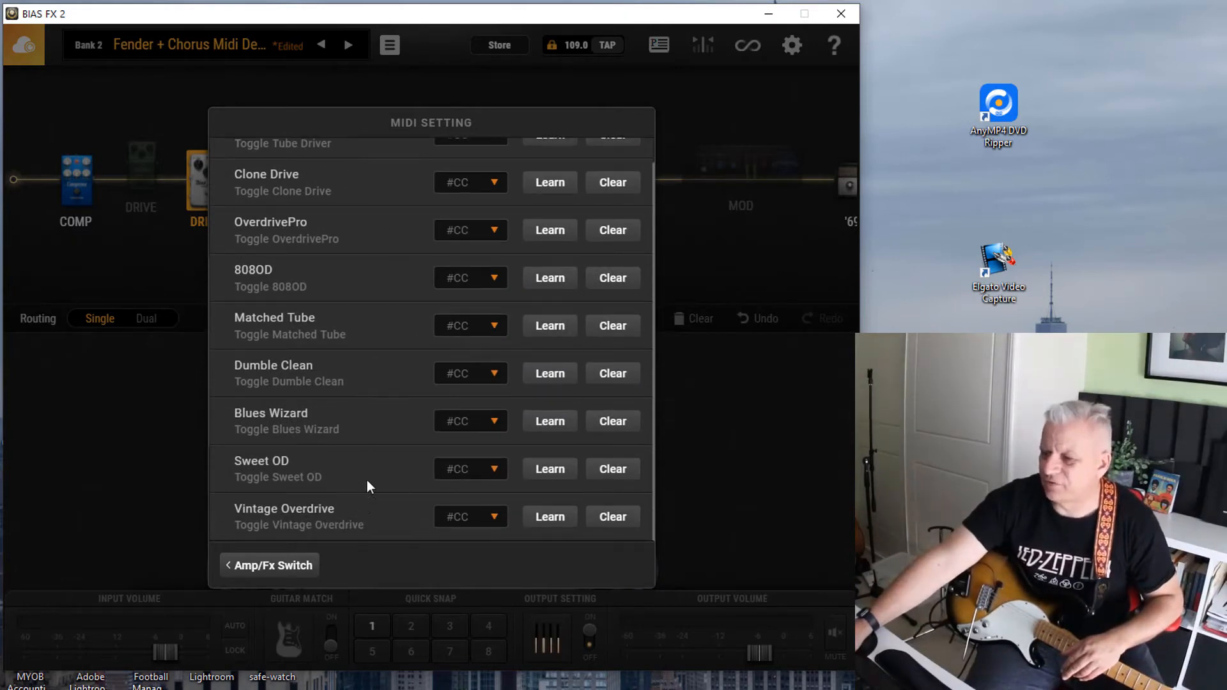
pyautogui.scroll(3)
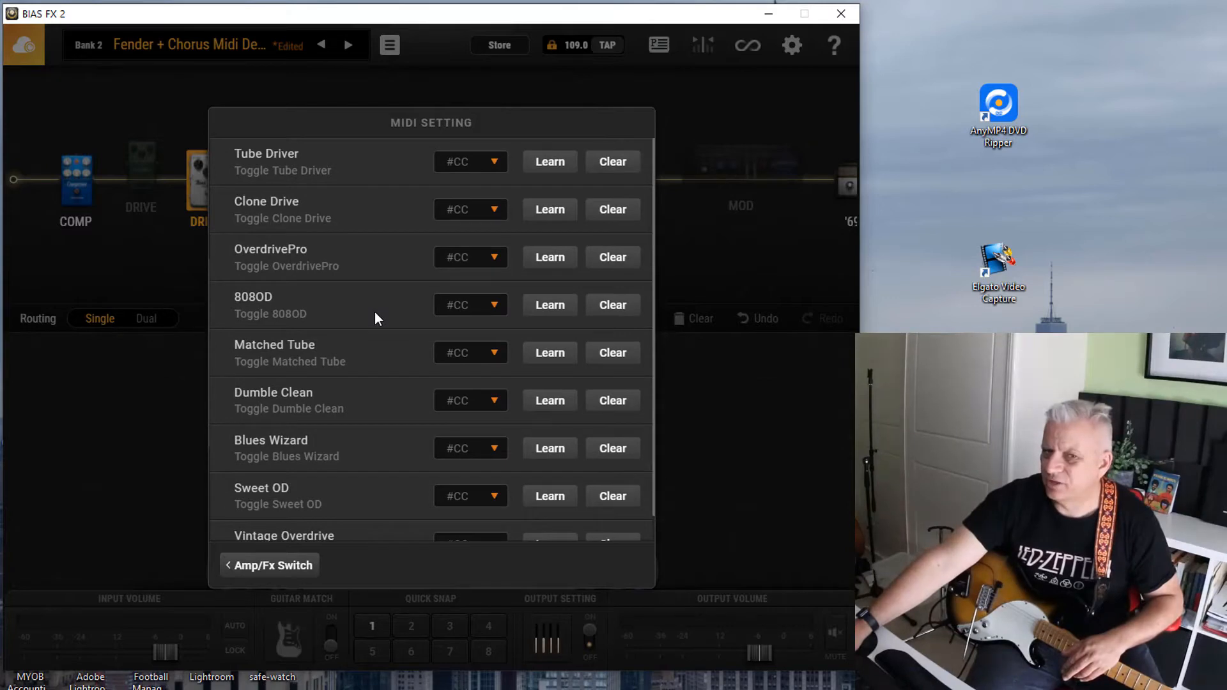
pyautogui.moveTo(378, 314)
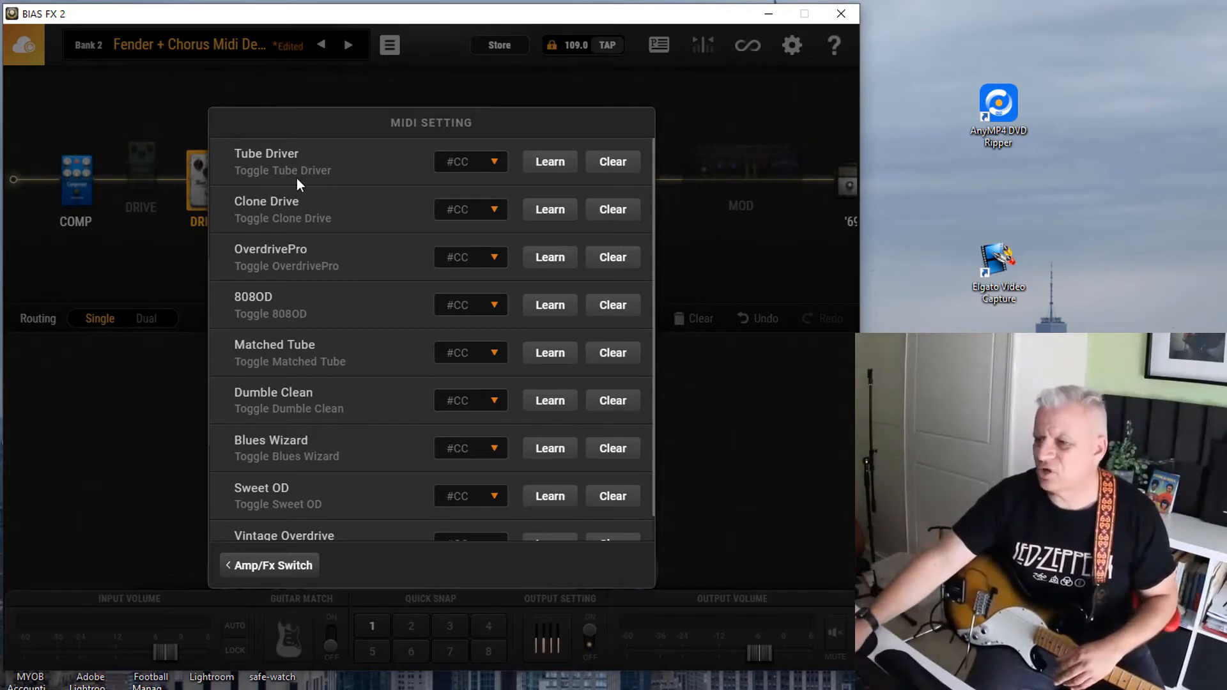
pyautogui.moveTo(640, 132)
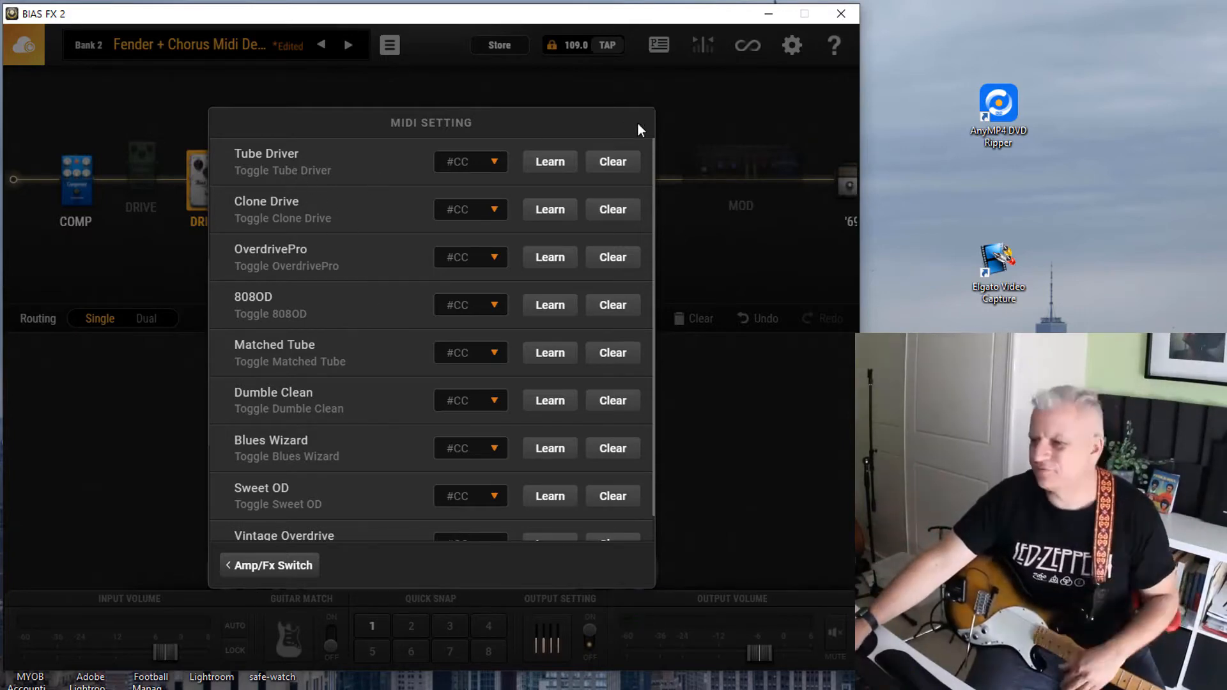
pyautogui.moveTo(268, 565)
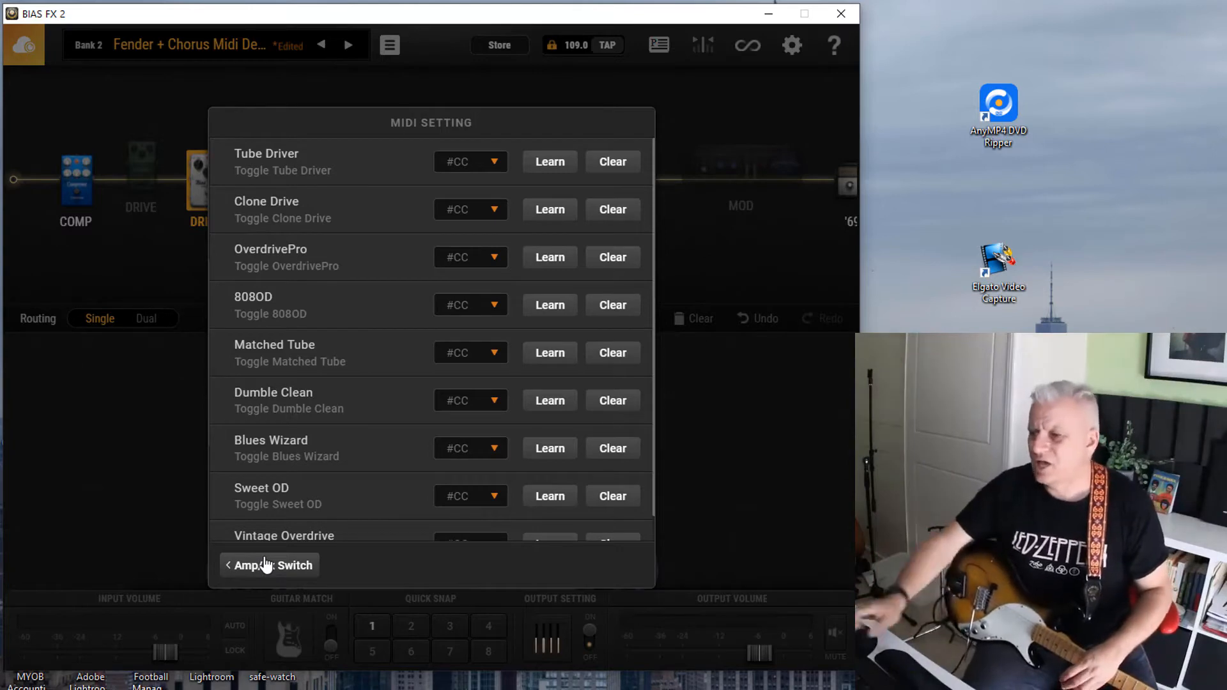
pyautogui.moveTo(151, 196)
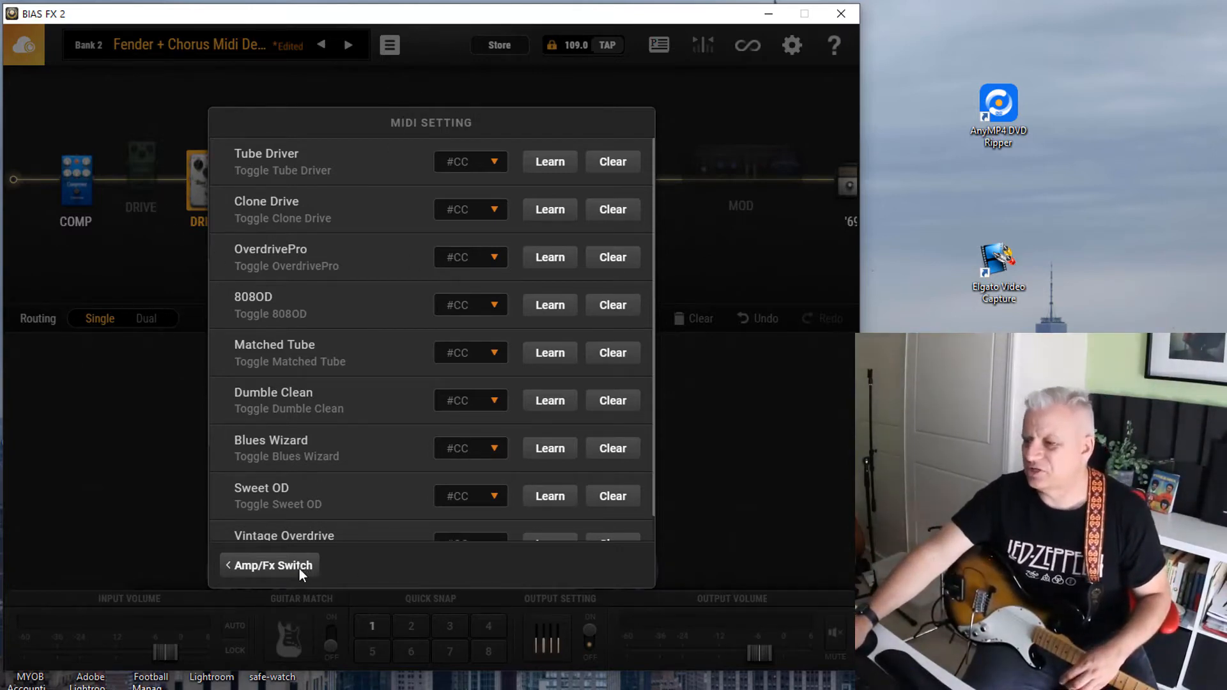
pyautogui.click(273, 565)
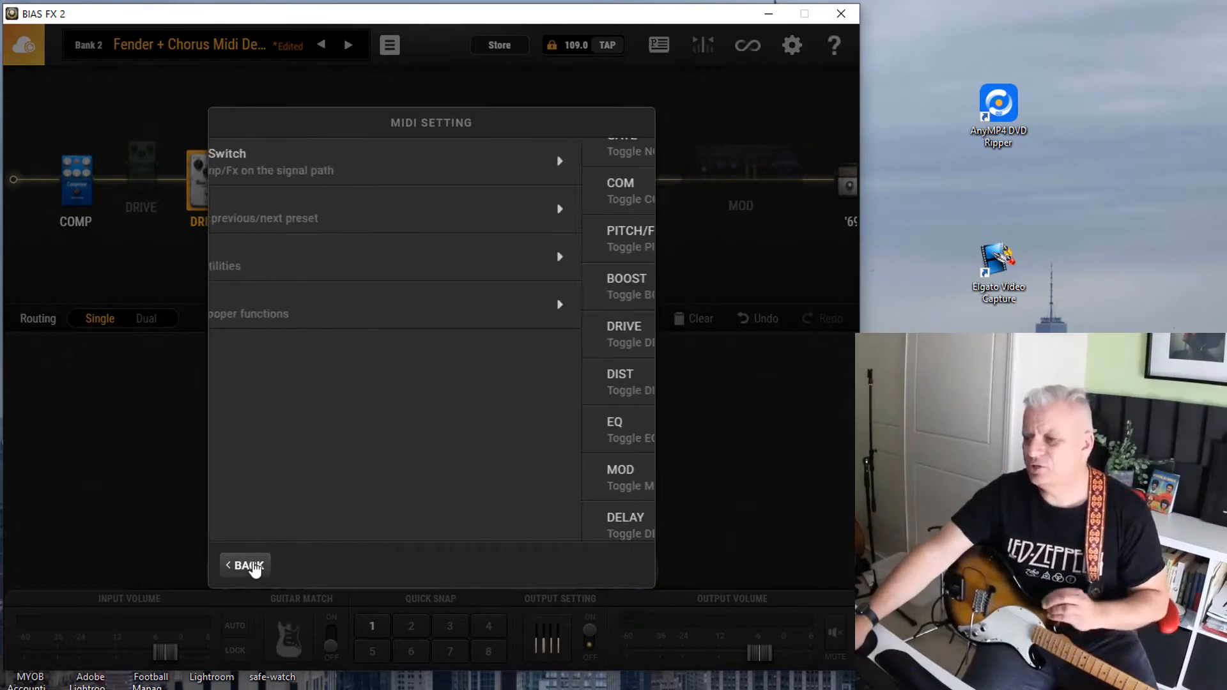
# Step: Leave the MIDI window and bypass the green Drive pedal in the signal chain
pyautogui.click(246, 565)
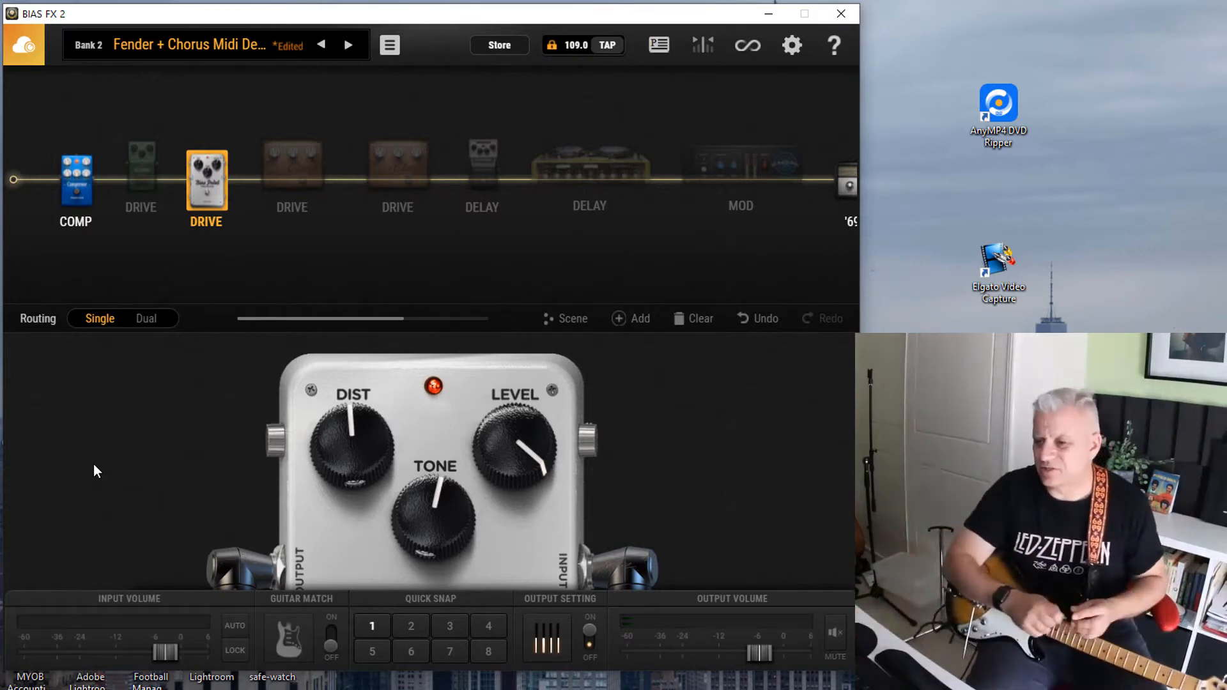
pyautogui.moveTo(198, 373)
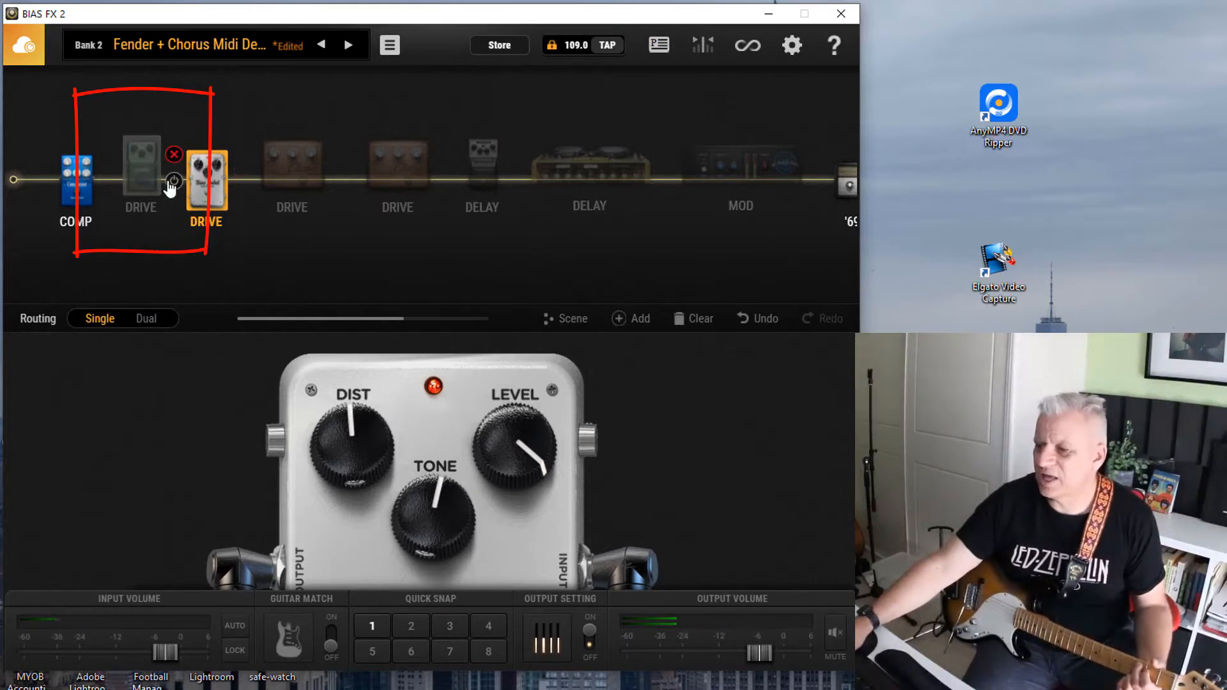
pyautogui.click(172, 197)
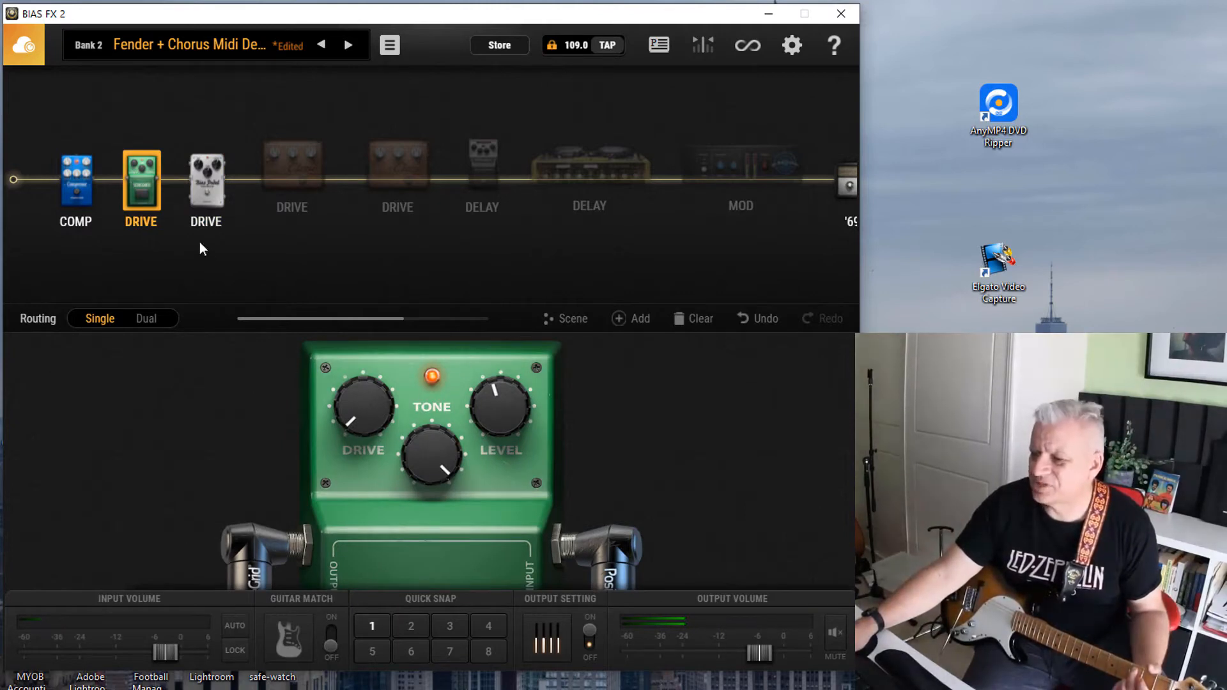
pyautogui.click(174, 180)
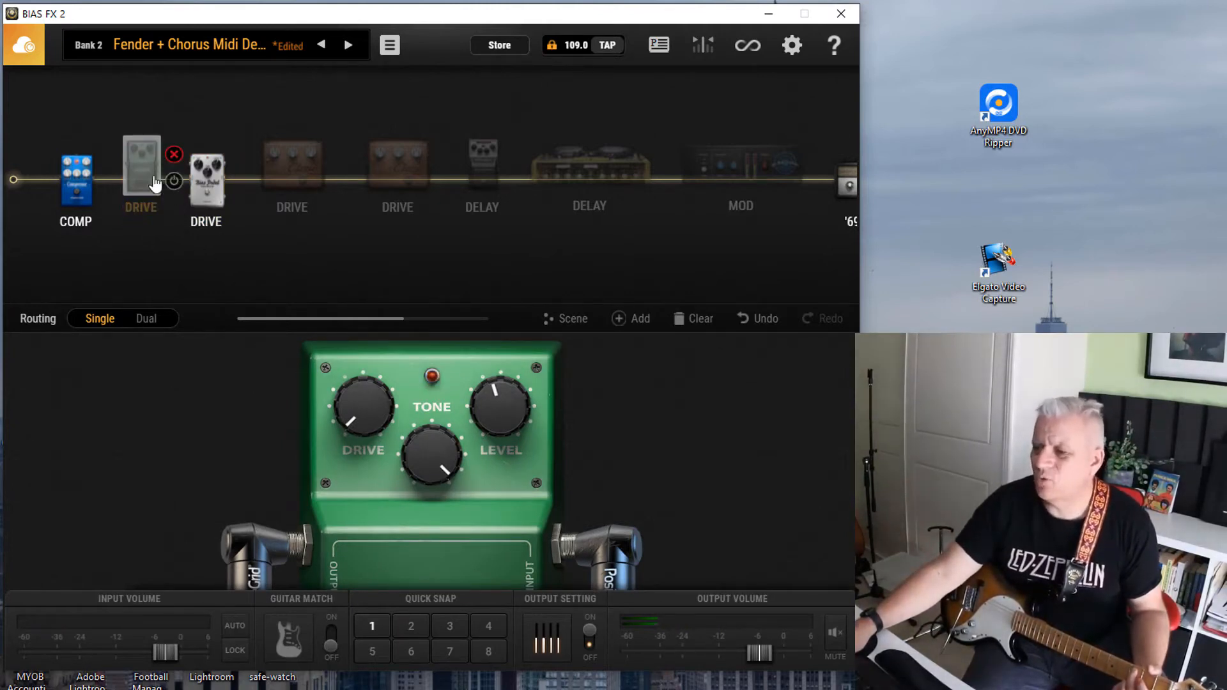
pyautogui.moveTo(195, 347)
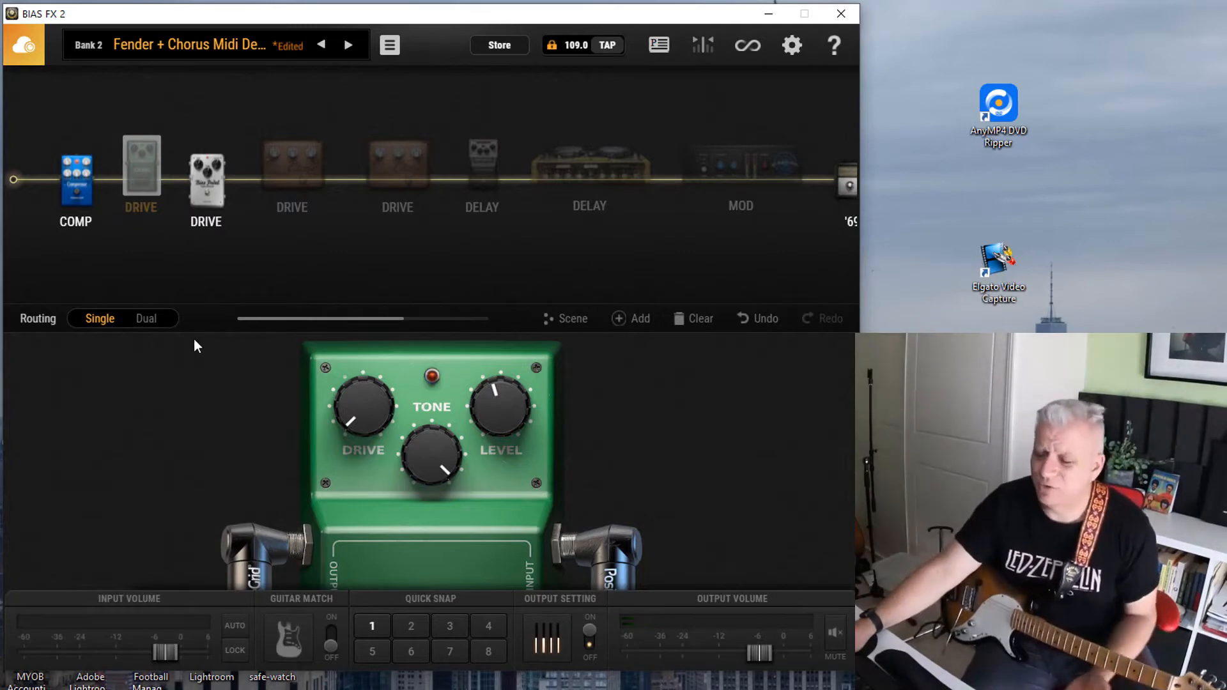
pyautogui.moveTo(140, 161)
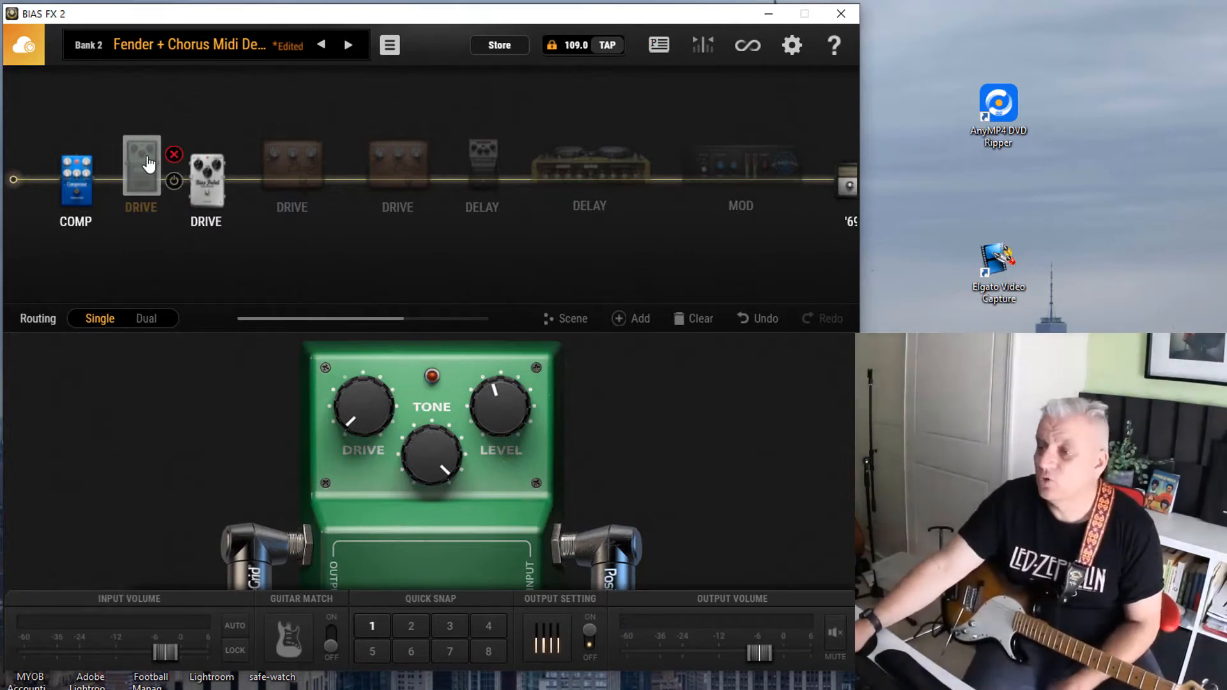
# Step: Show the 808OD drive pedal's MIDI Assignment rows (Toggle, Drive, Tone, Level), all unassigned
pyautogui.rightClick(141, 161)
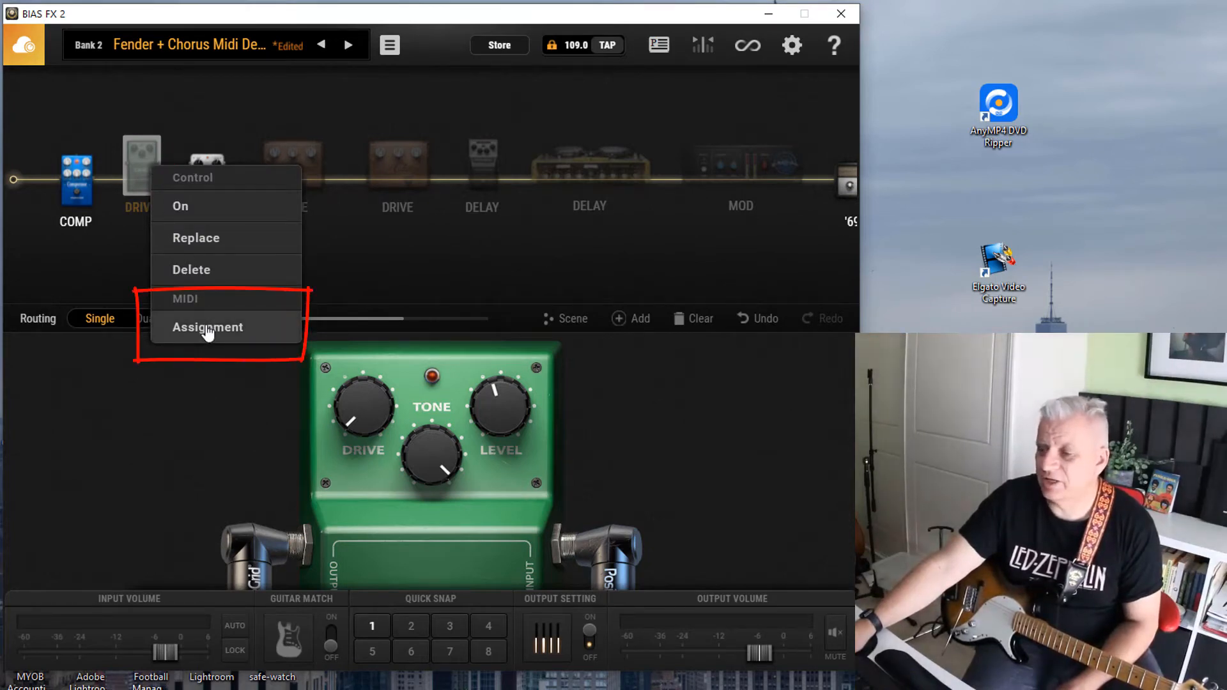
pyautogui.click(207, 327)
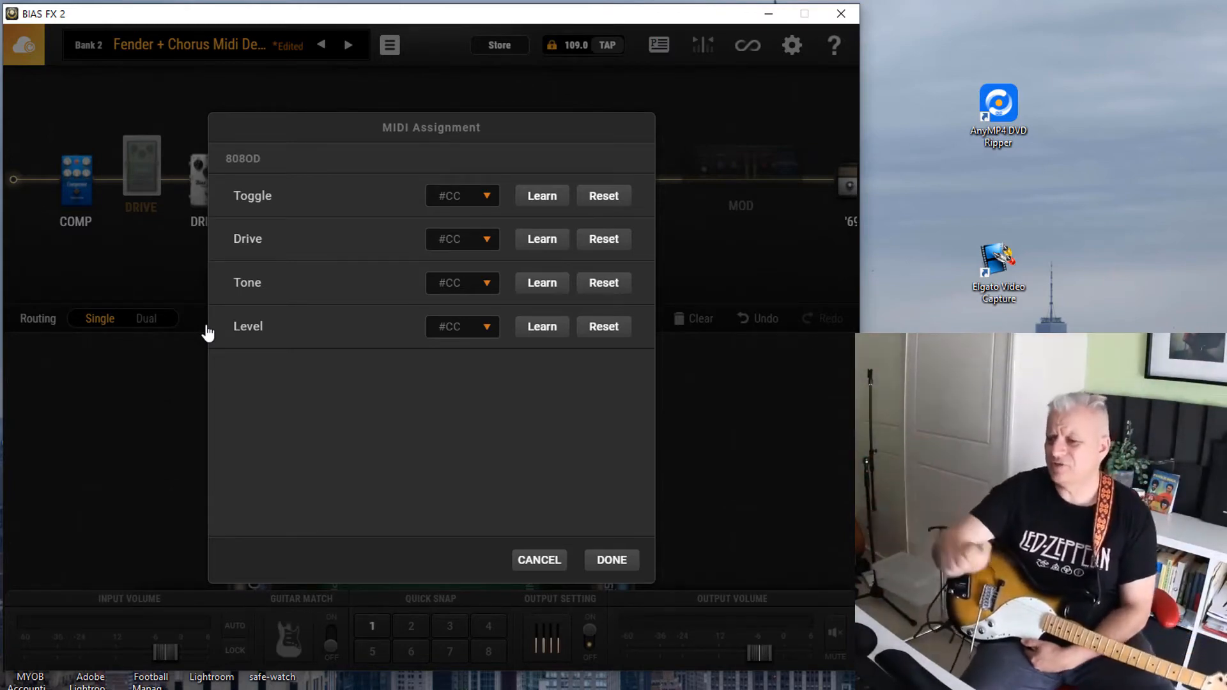
pyautogui.moveTo(461, 239)
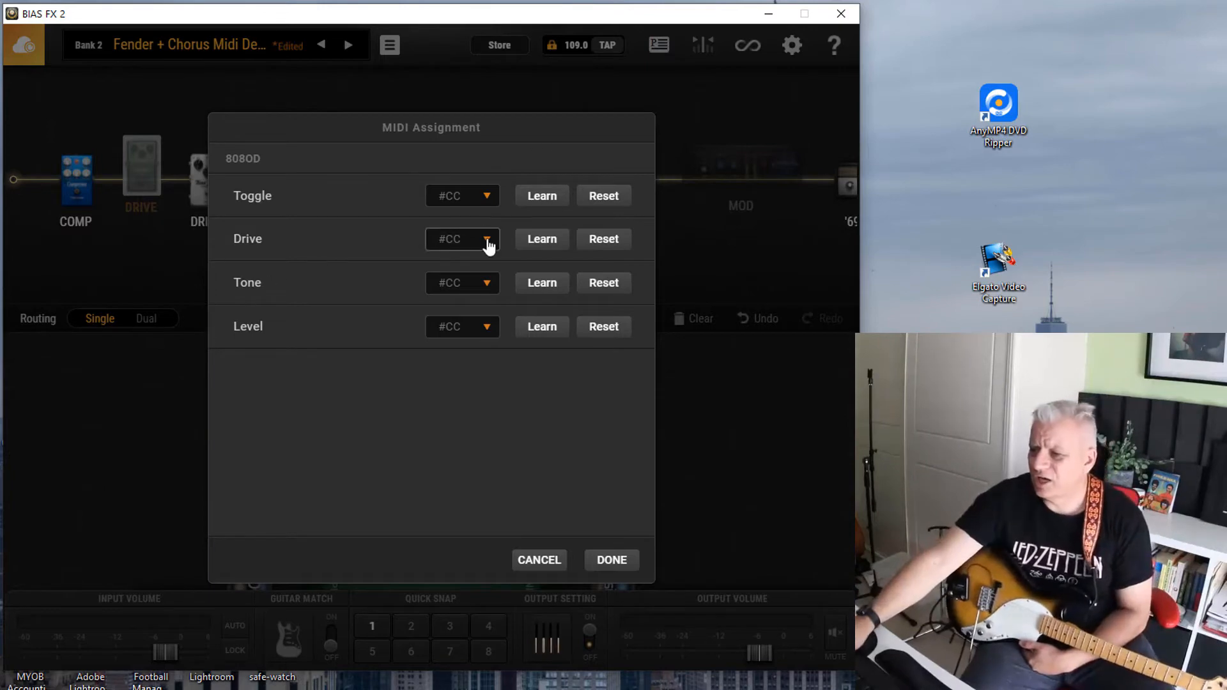
pyautogui.moveTo(305, 383)
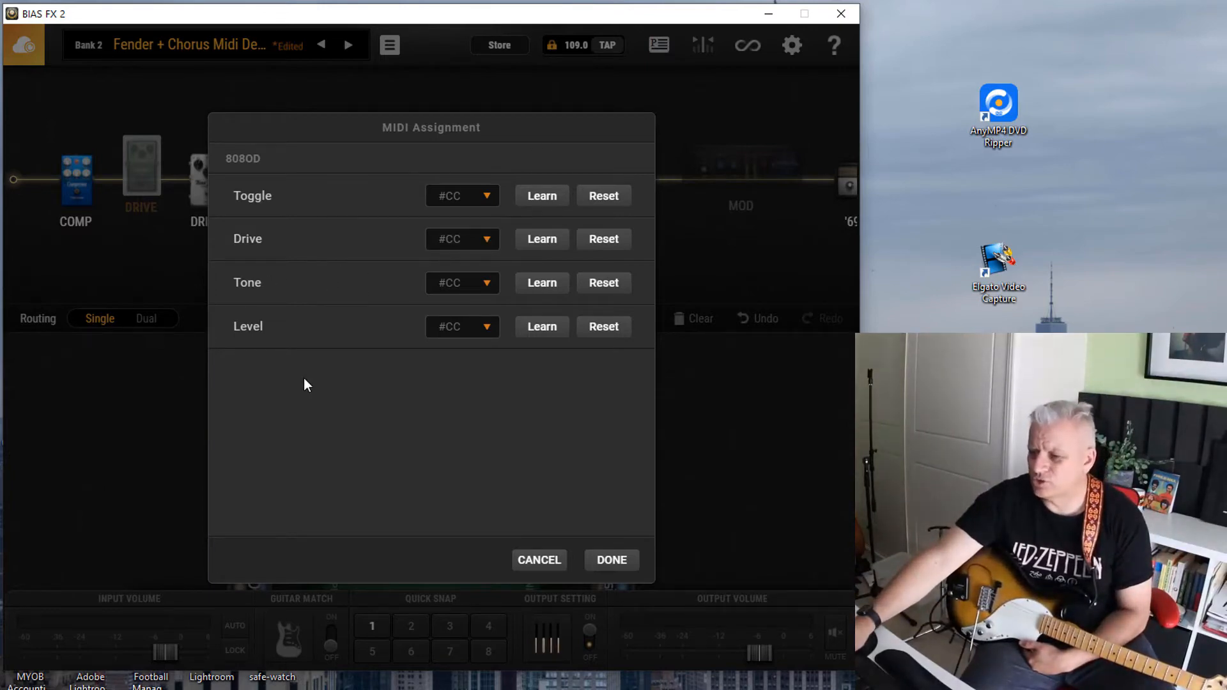
pyautogui.moveTo(304, 326)
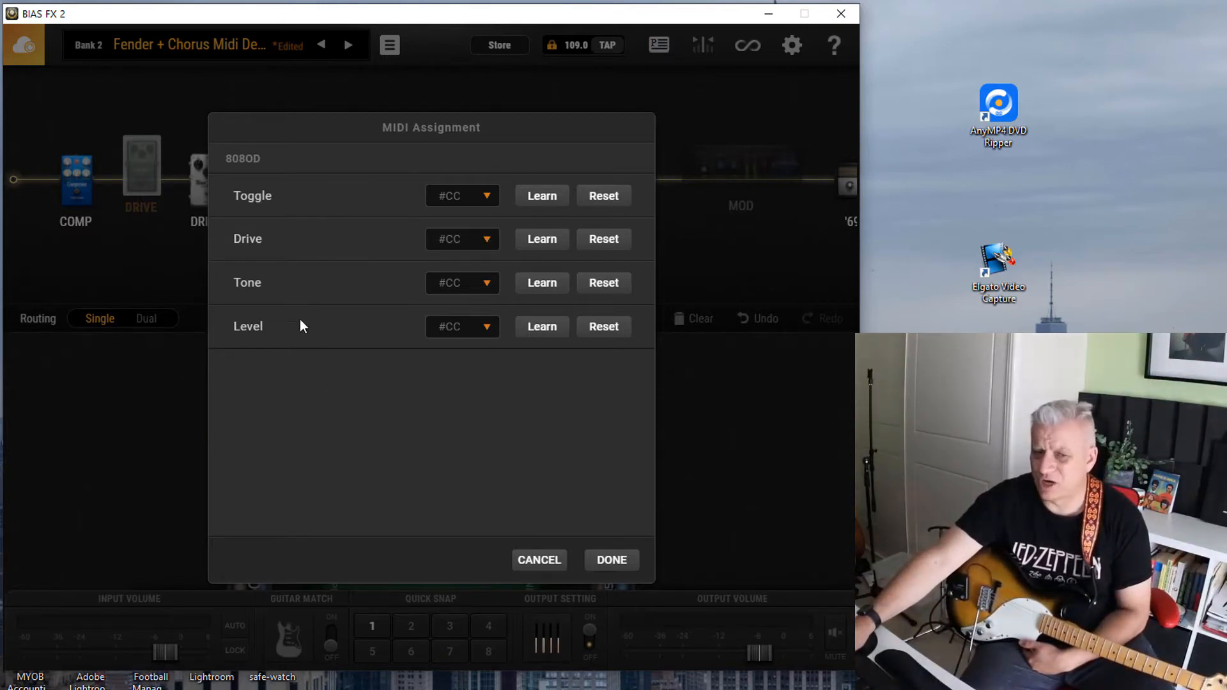
pyautogui.moveTo(308, 342)
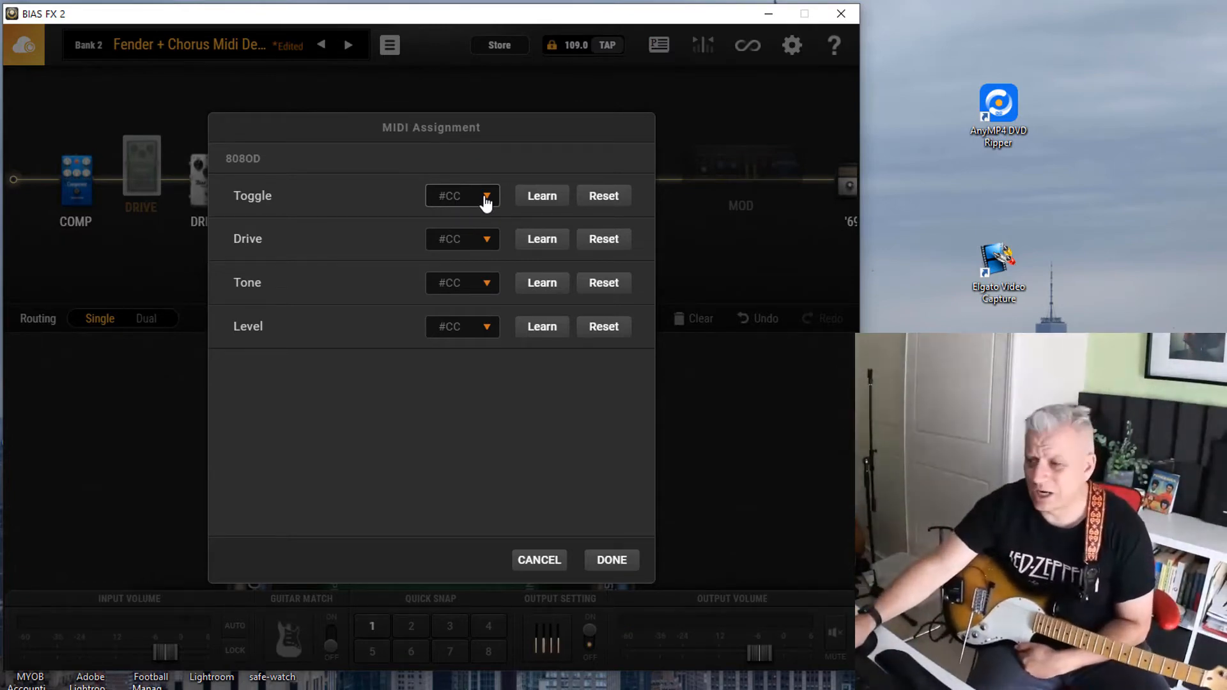
pyautogui.click(486, 196)
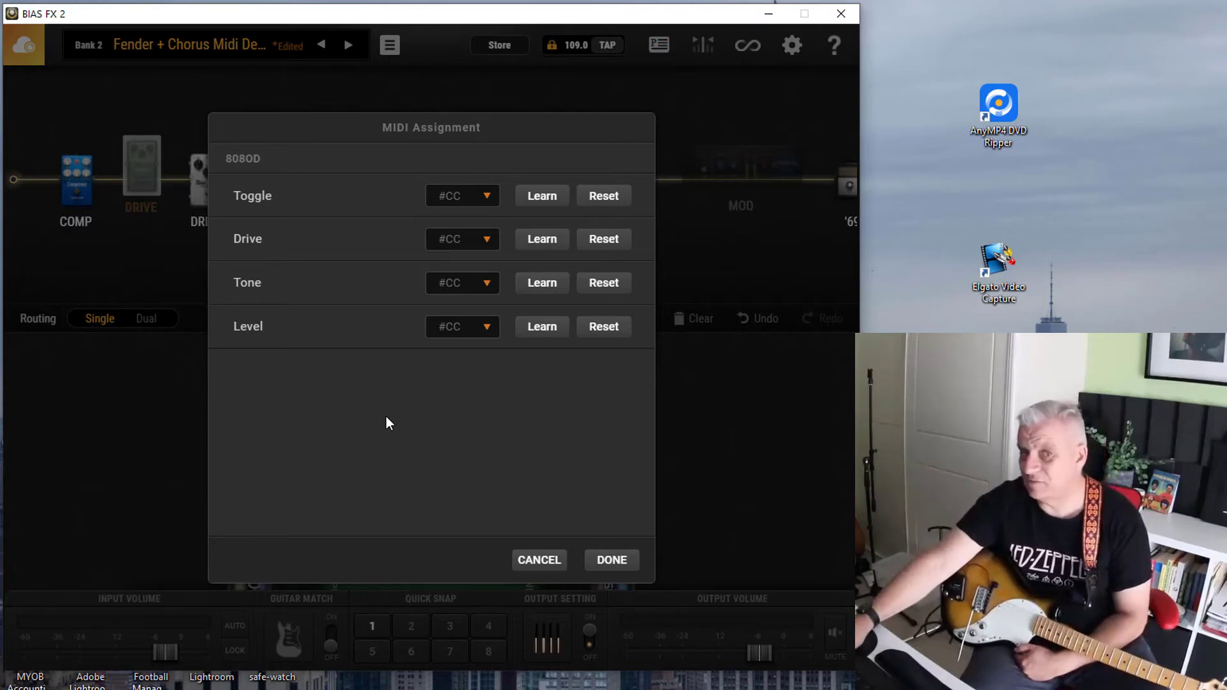
pyautogui.click(542, 196)
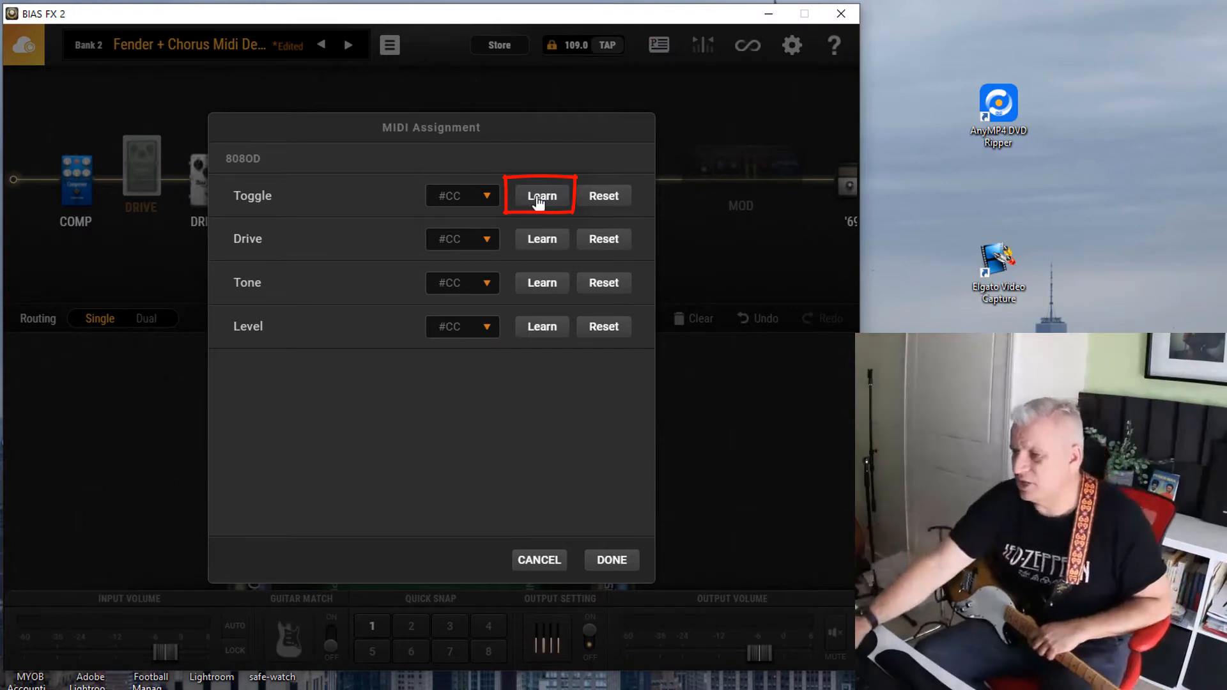
# Step: Learn the 808OD toggle to foot switch CC 51, confirm, and test the pedal on/off
pyautogui.click(540, 196)
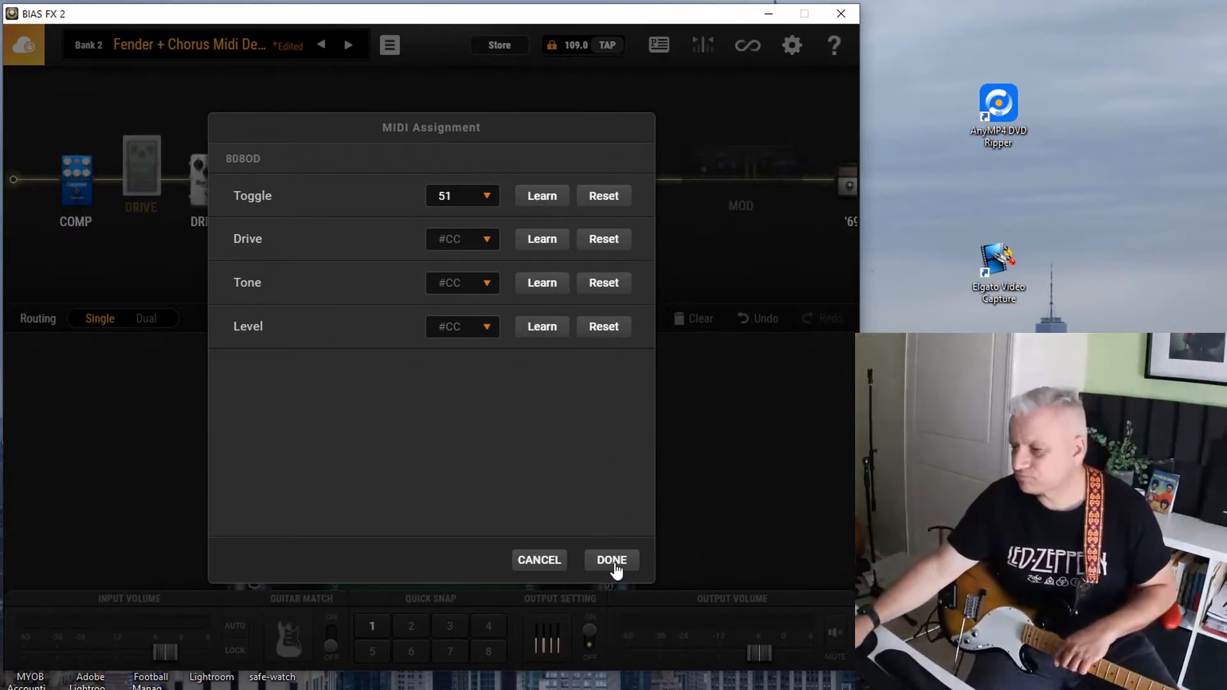
pyautogui.click(611, 559)
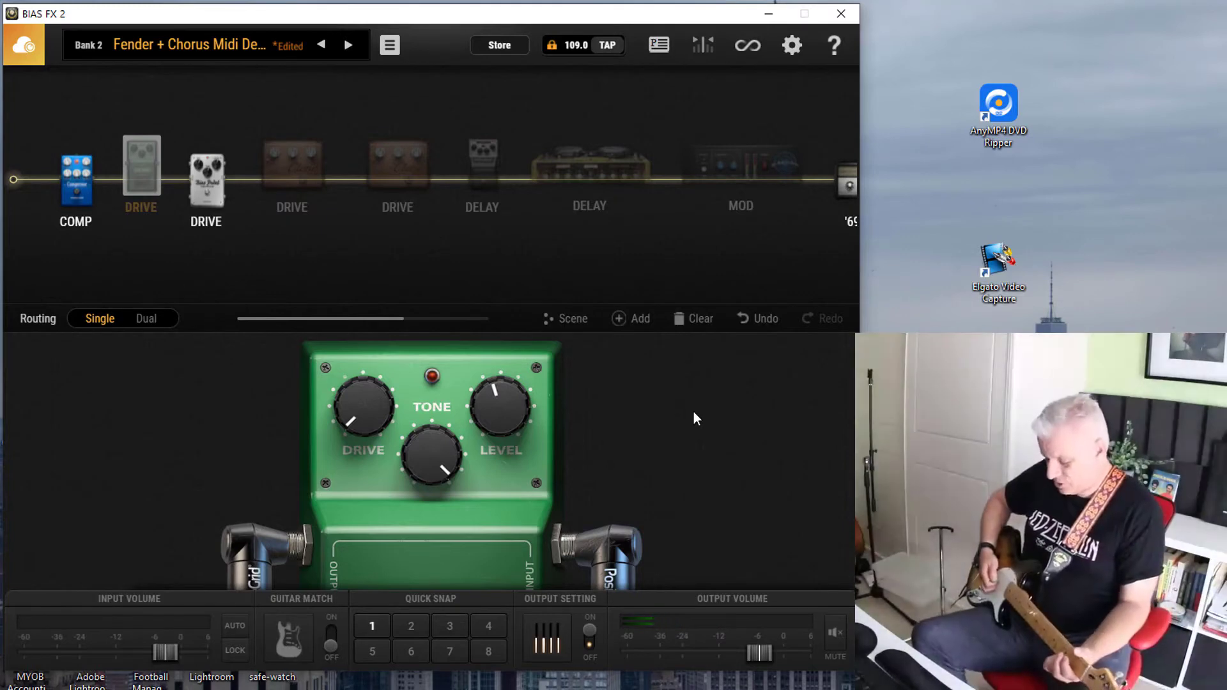
pyautogui.click(141, 165)
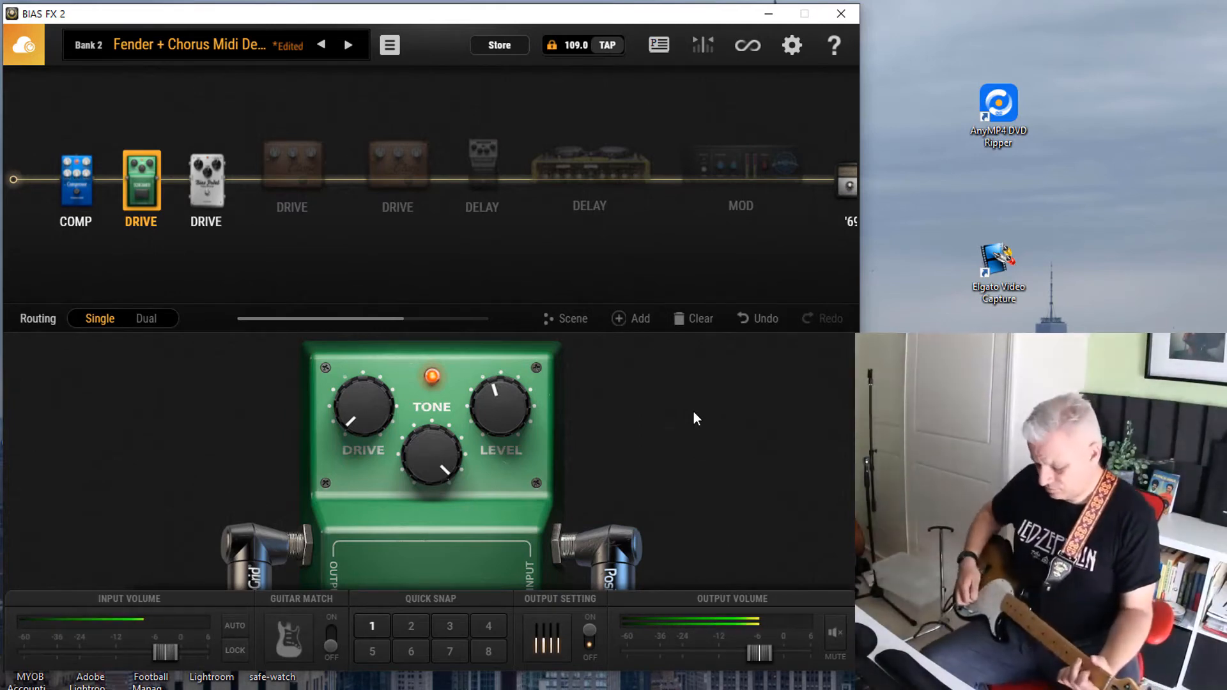
pyautogui.click(141, 164)
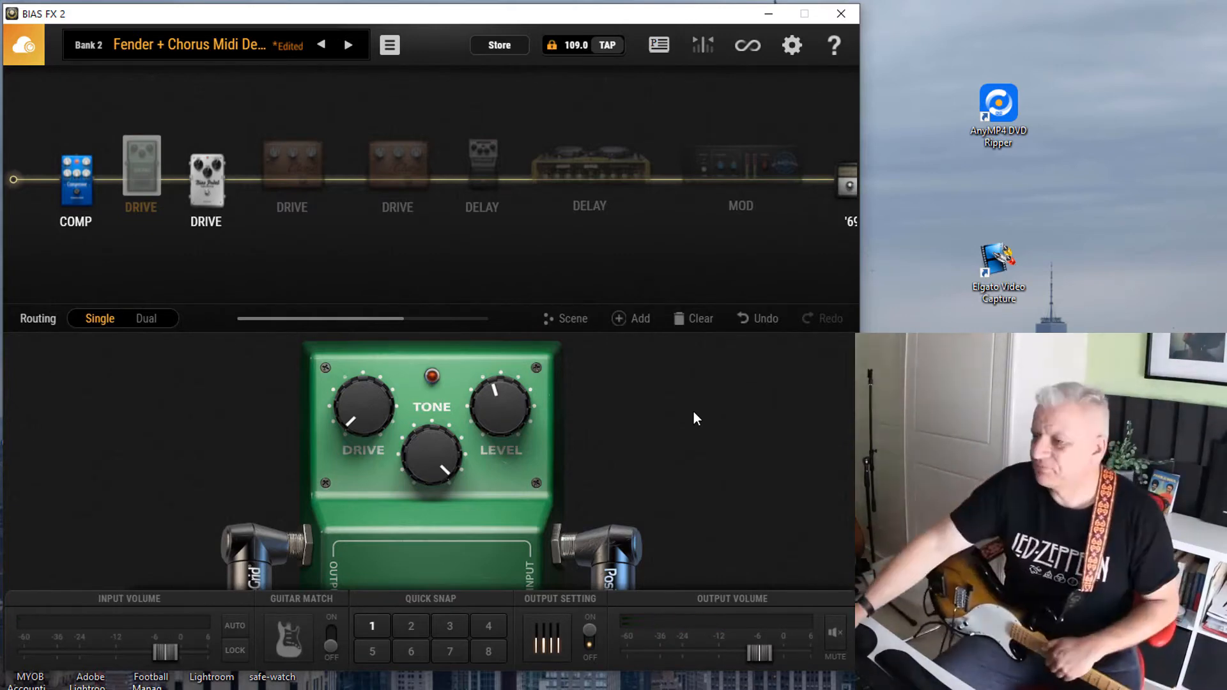
pyautogui.moveTo(571, 319)
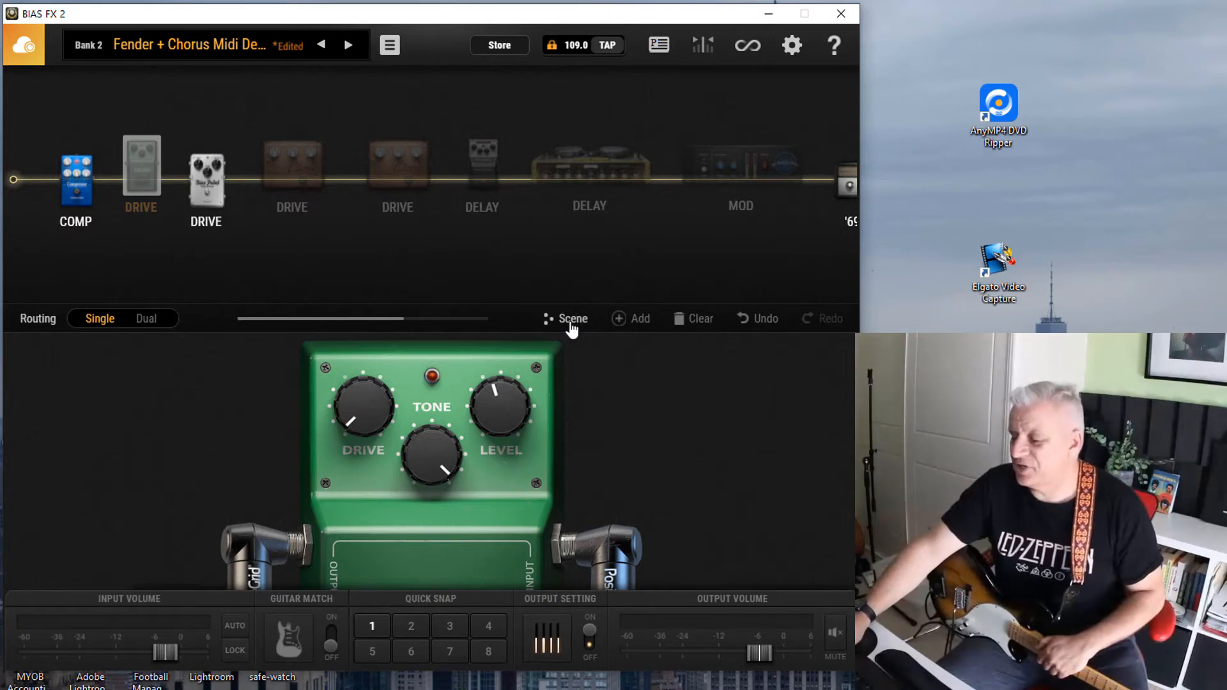
pyautogui.moveTo(573, 318)
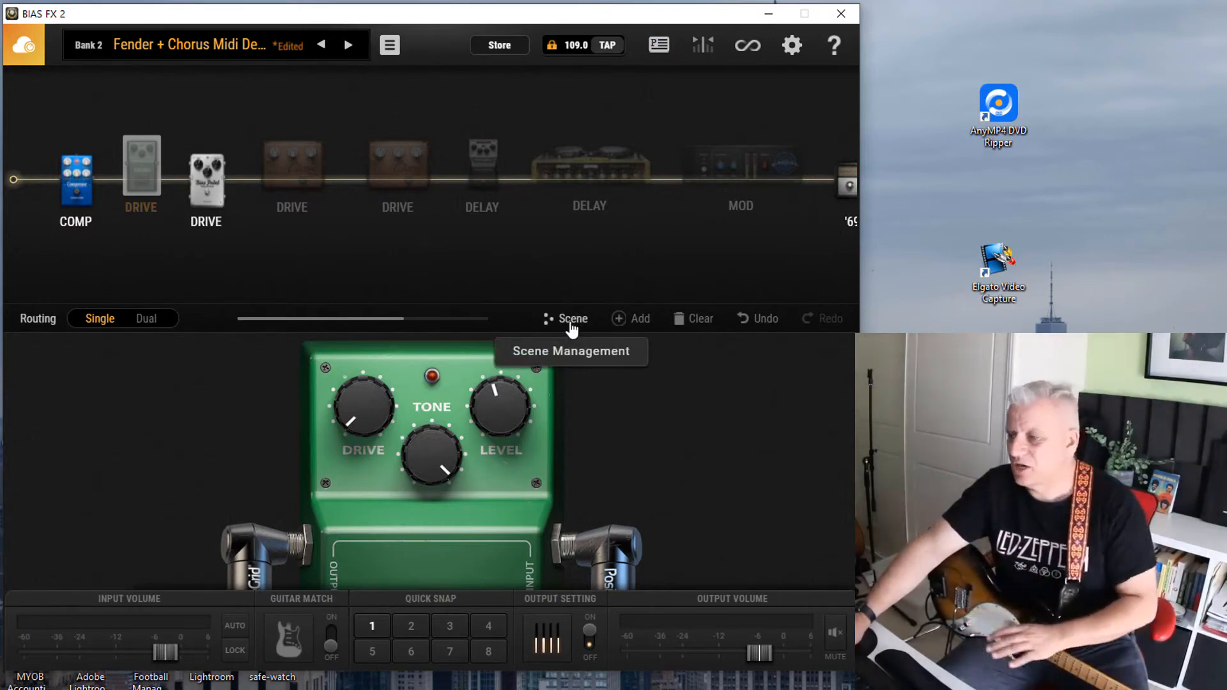
pyautogui.click(572, 319)
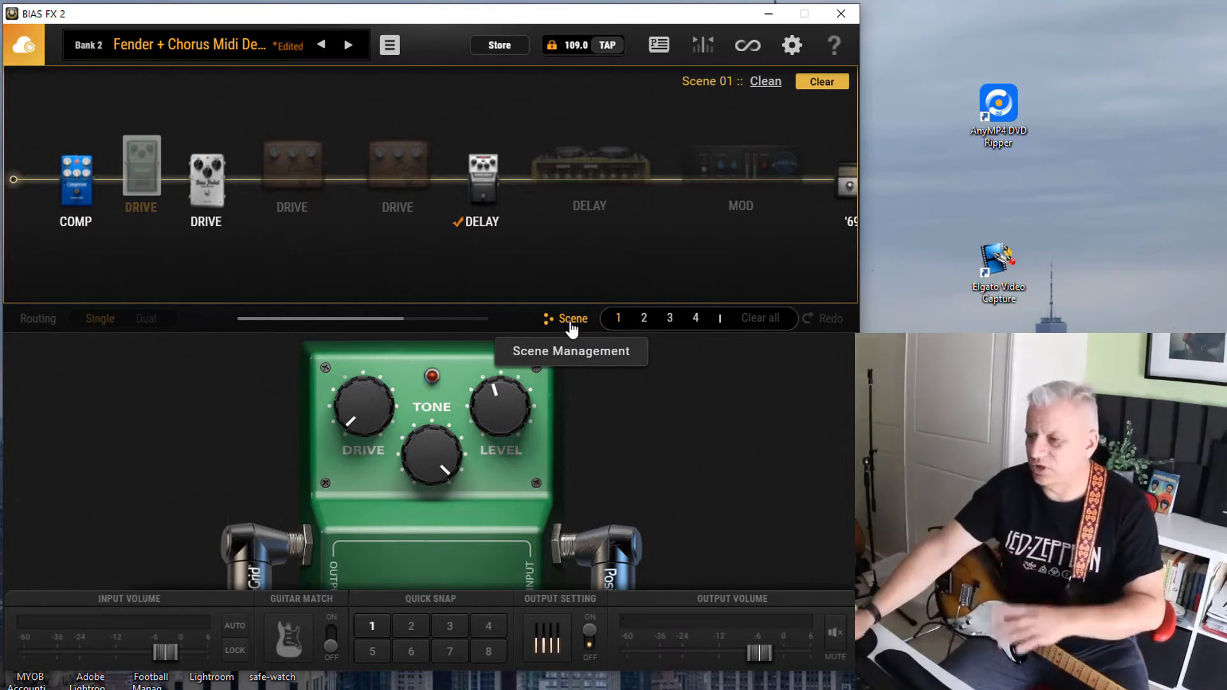
pyautogui.moveTo(396, 198)
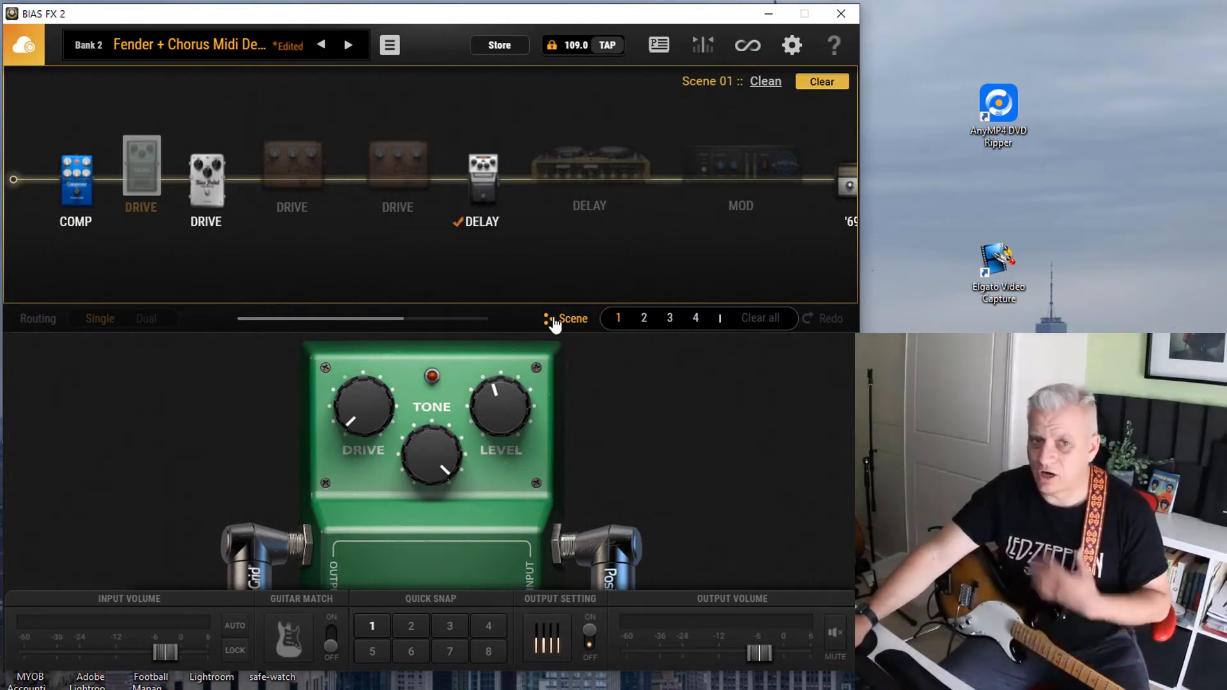
pyautogui.moveTo(552, 318)
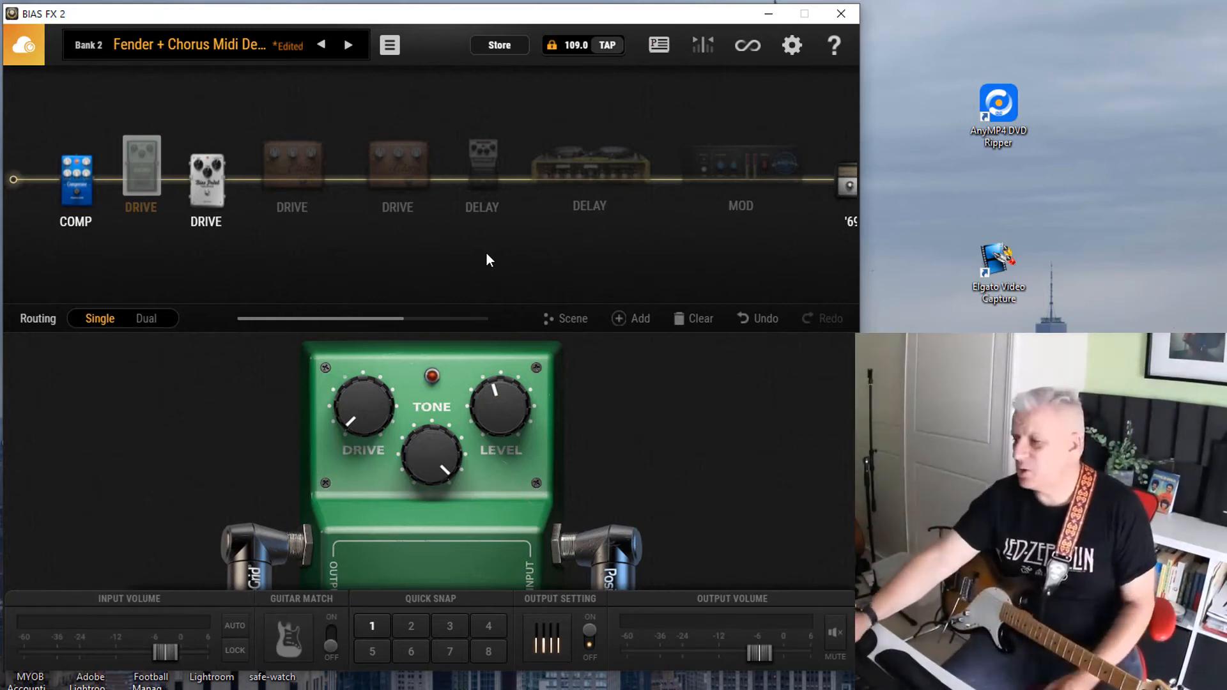
# Step: Learn the Tri-Chorus HD on/off toggle to foot switch CC 52 and confirm
pyautogui.rightClick(740, 165)
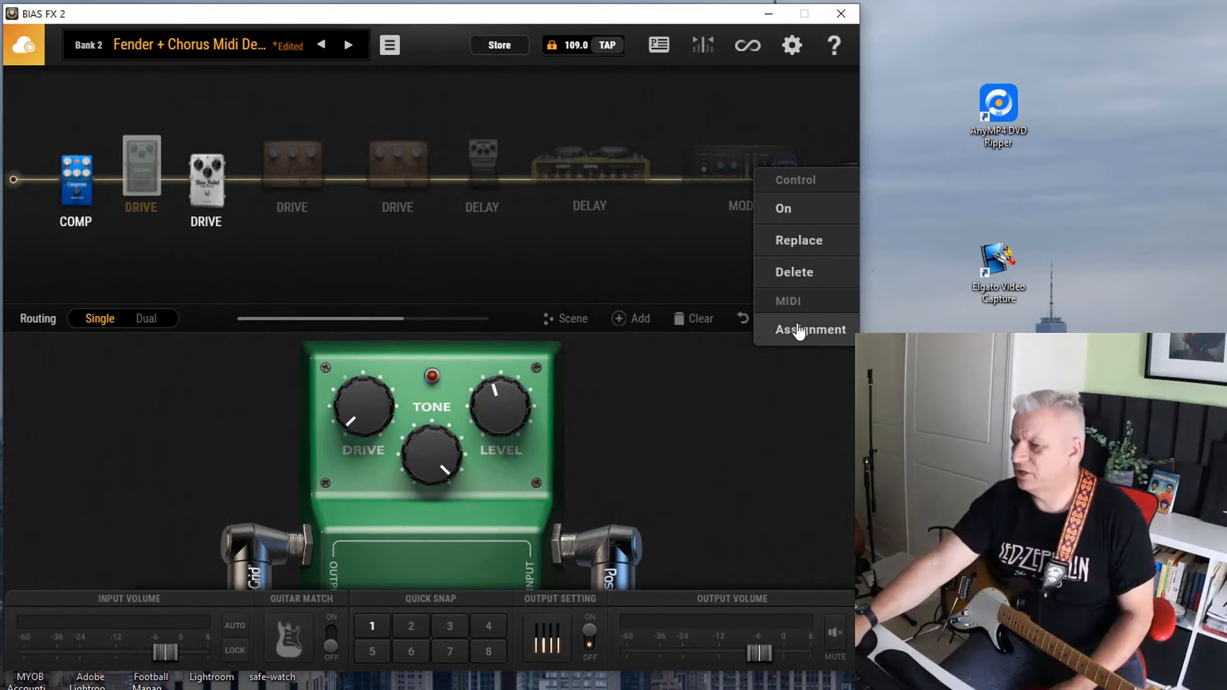
pyautogui.click(810, 328)
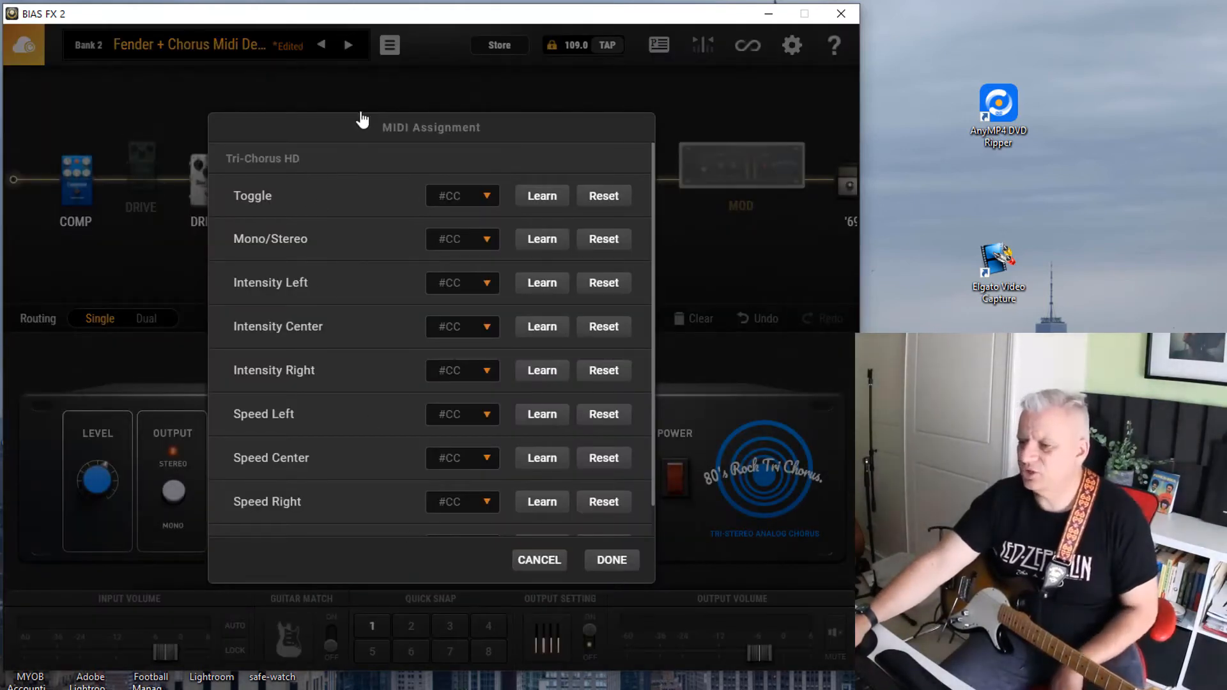
pyautogui.click(542, 195)
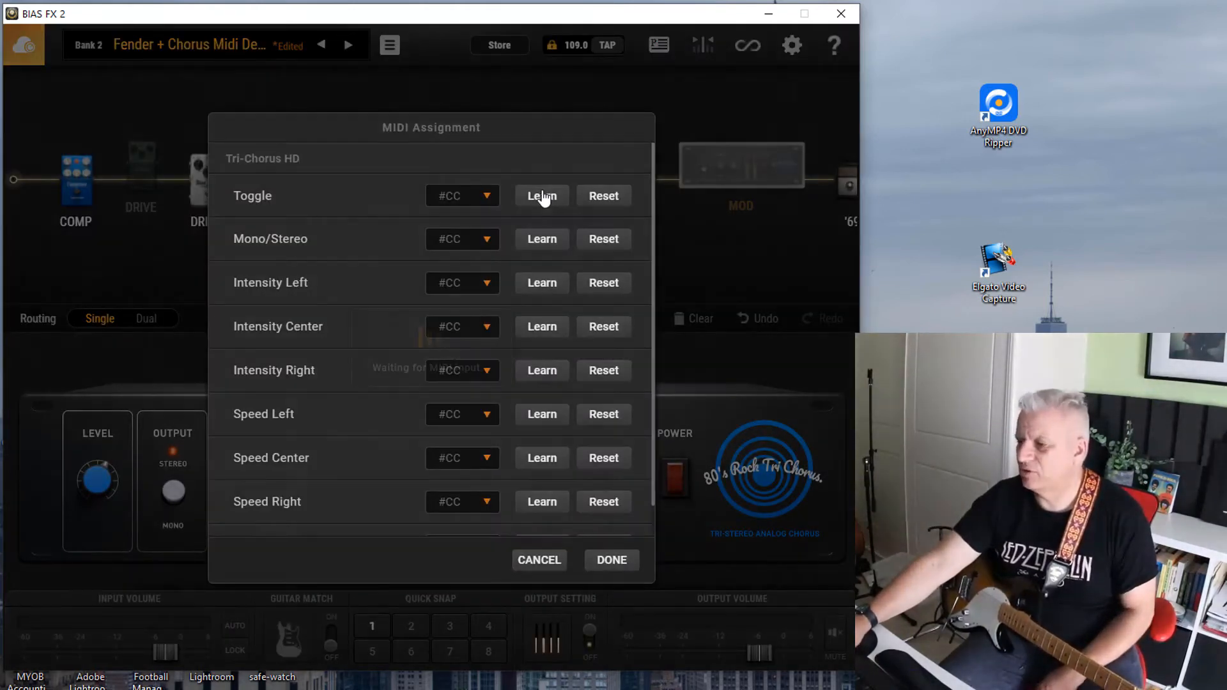
pyautogui.click(542, 195)
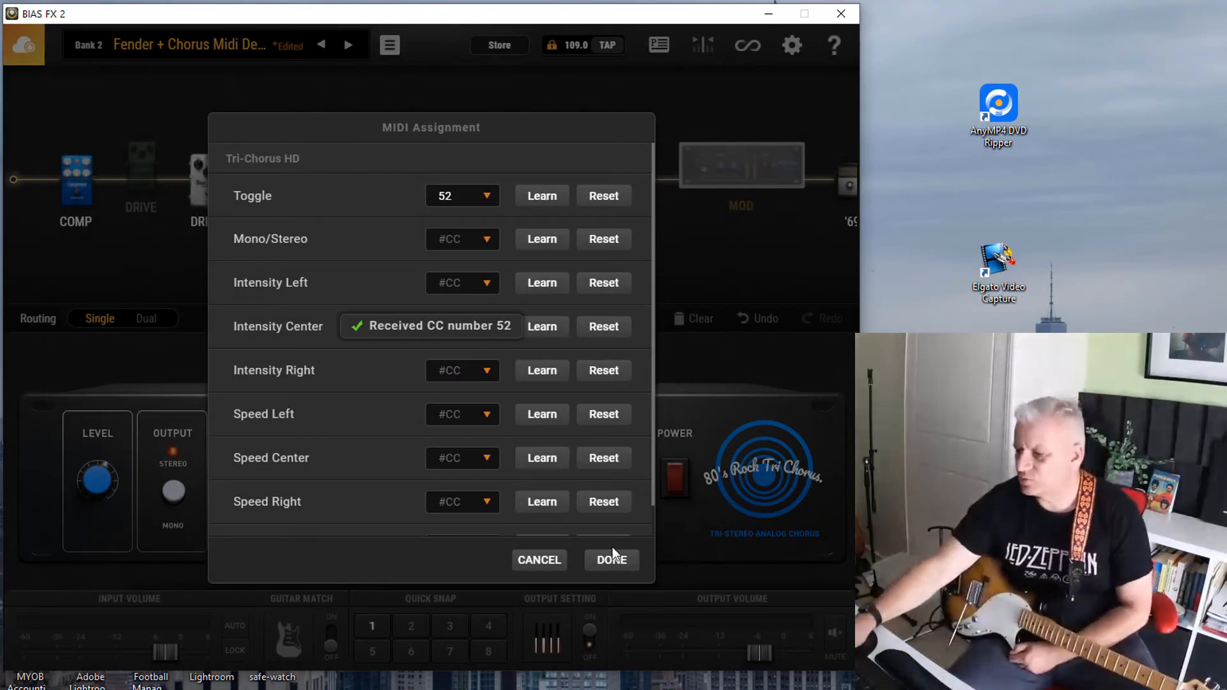
pyautogui.click(611, 560)
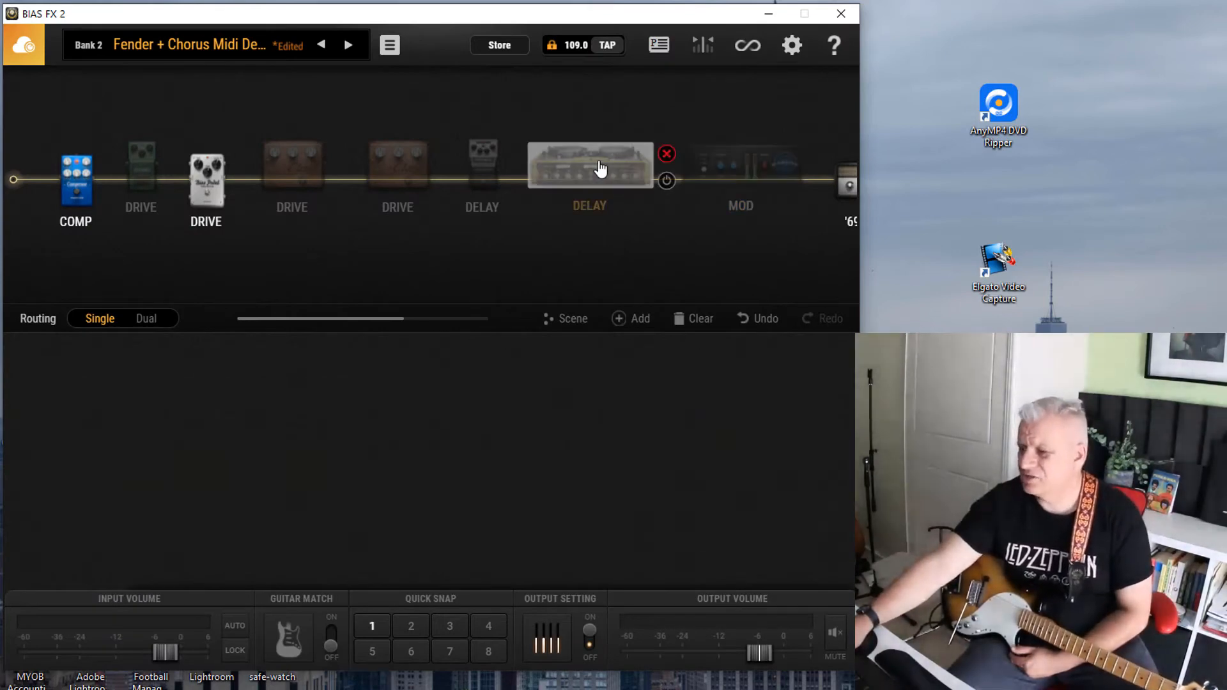
# Step: Learn the EchoRex toggle to CC 53 and Length of Swell (Link) to CC 61, then confirm
pyautogui.rightClick(589, 164)
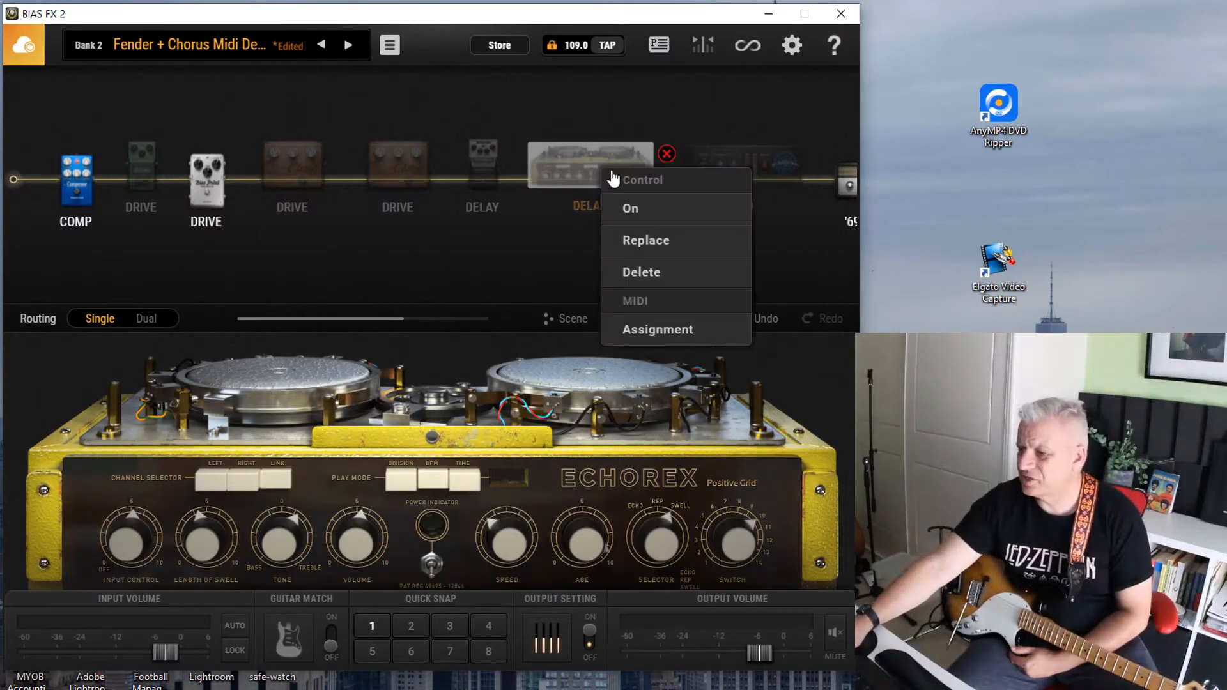
pyautogui.moveTo(657, 330)
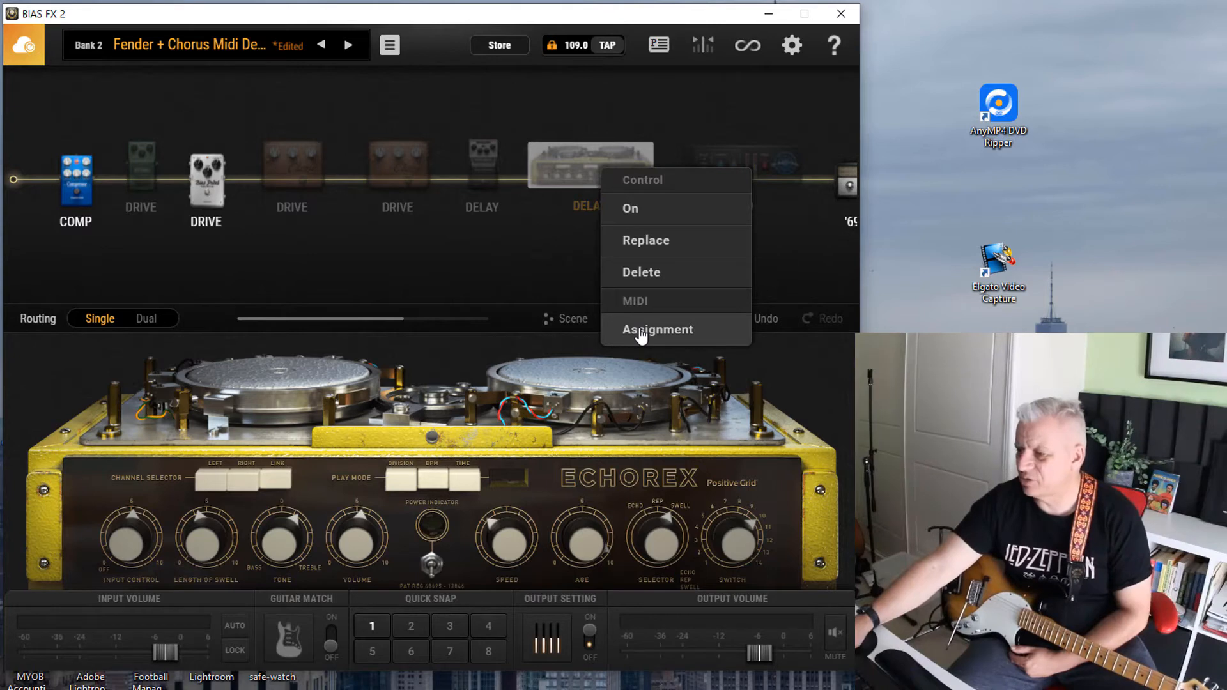
pyautogui.click(656, 329)
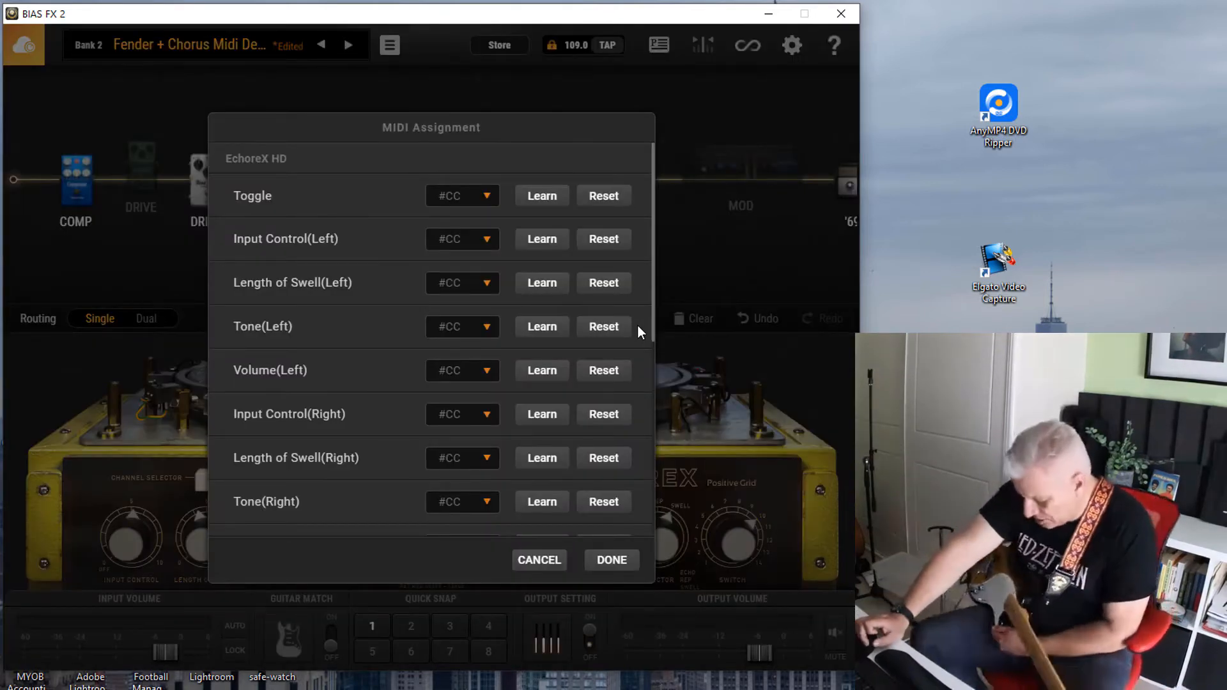
pyautogui.moveTo(542, 195)
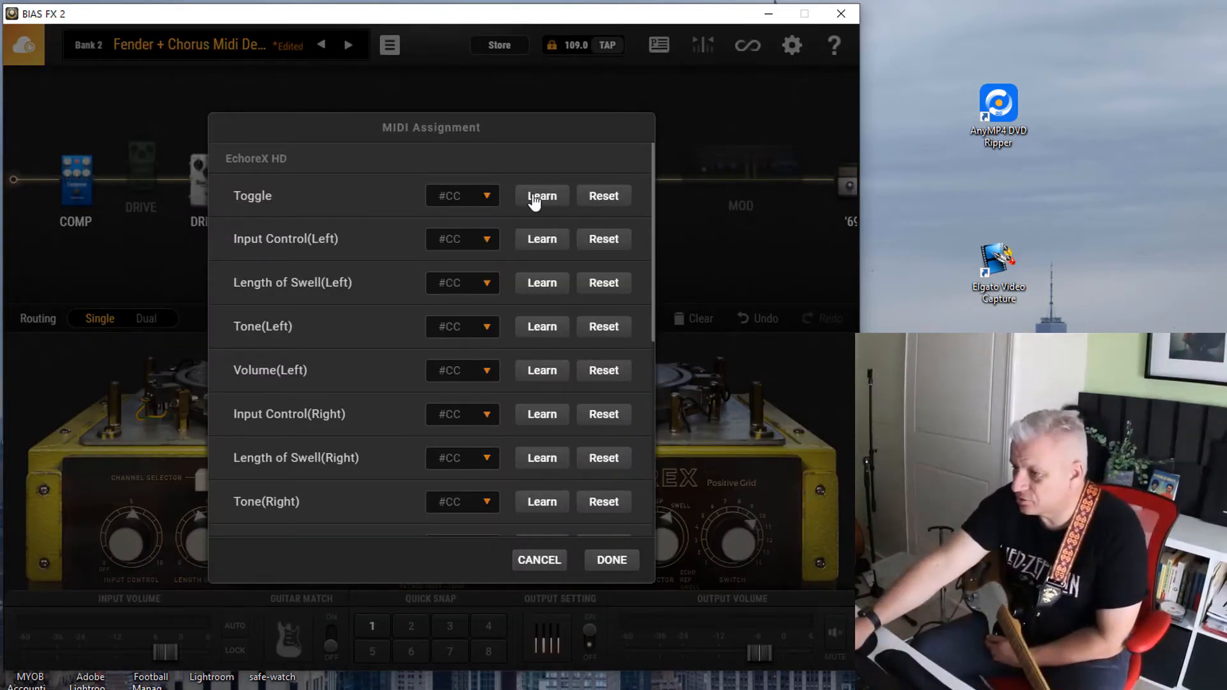
pyautogui.click(542, 195)
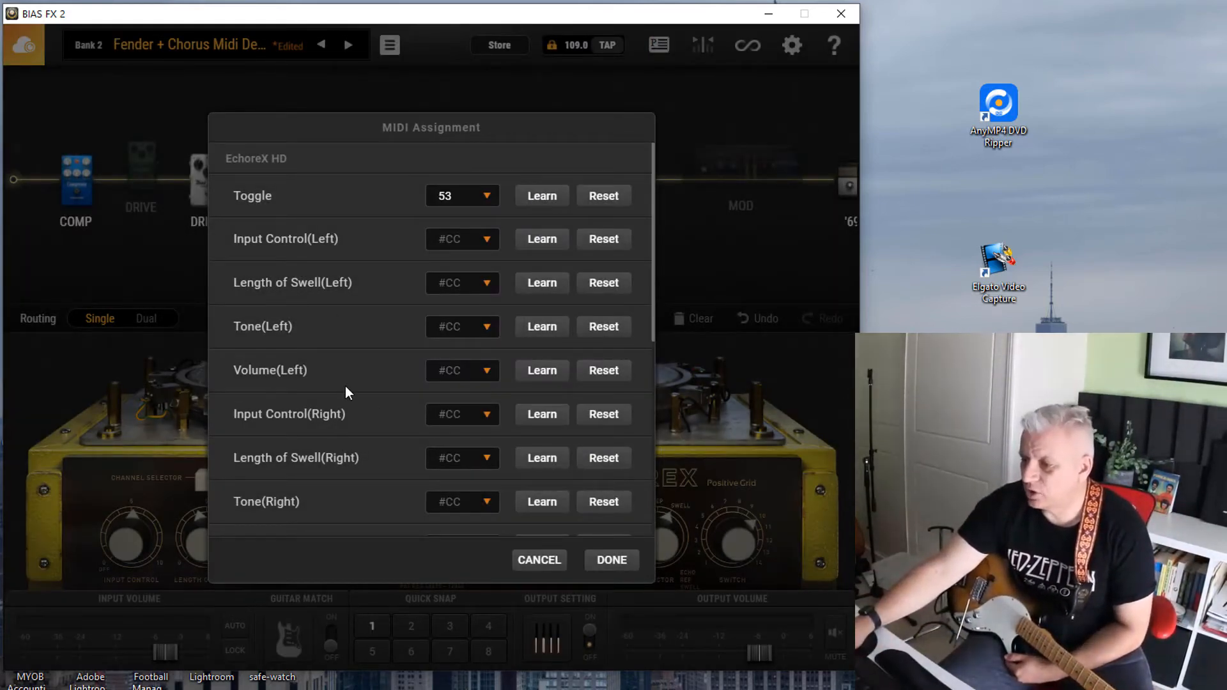
pyautogui.scroll(-3)
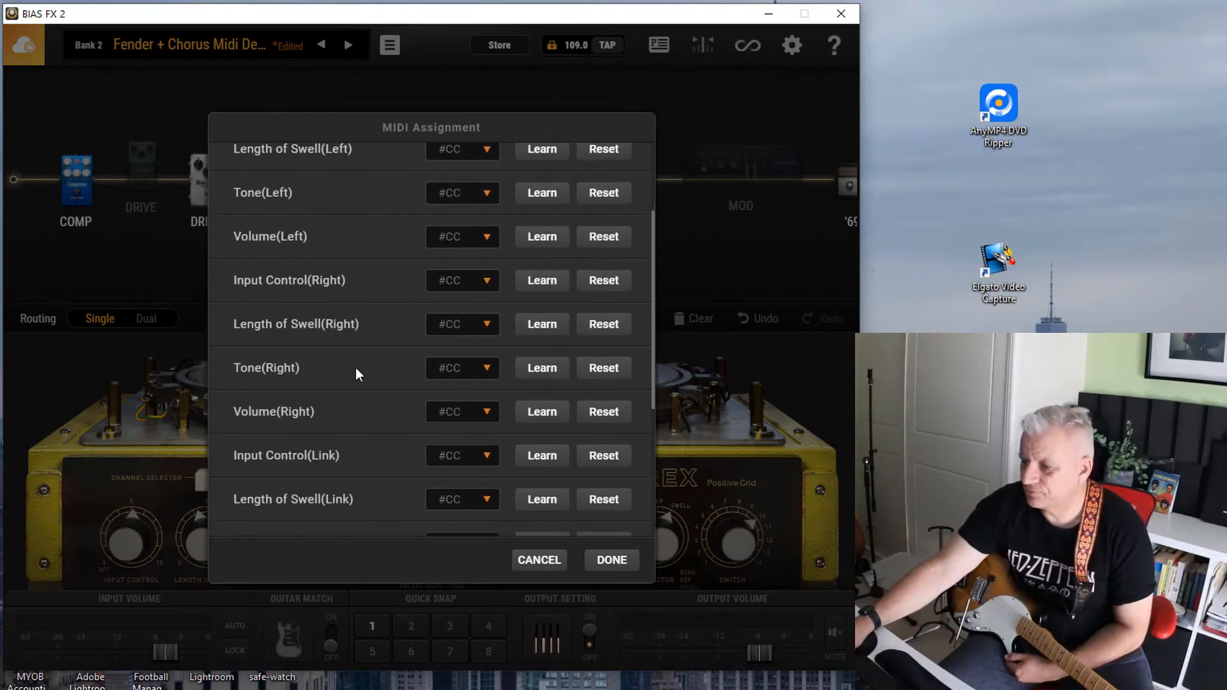
pyautogui.scroll(-3)
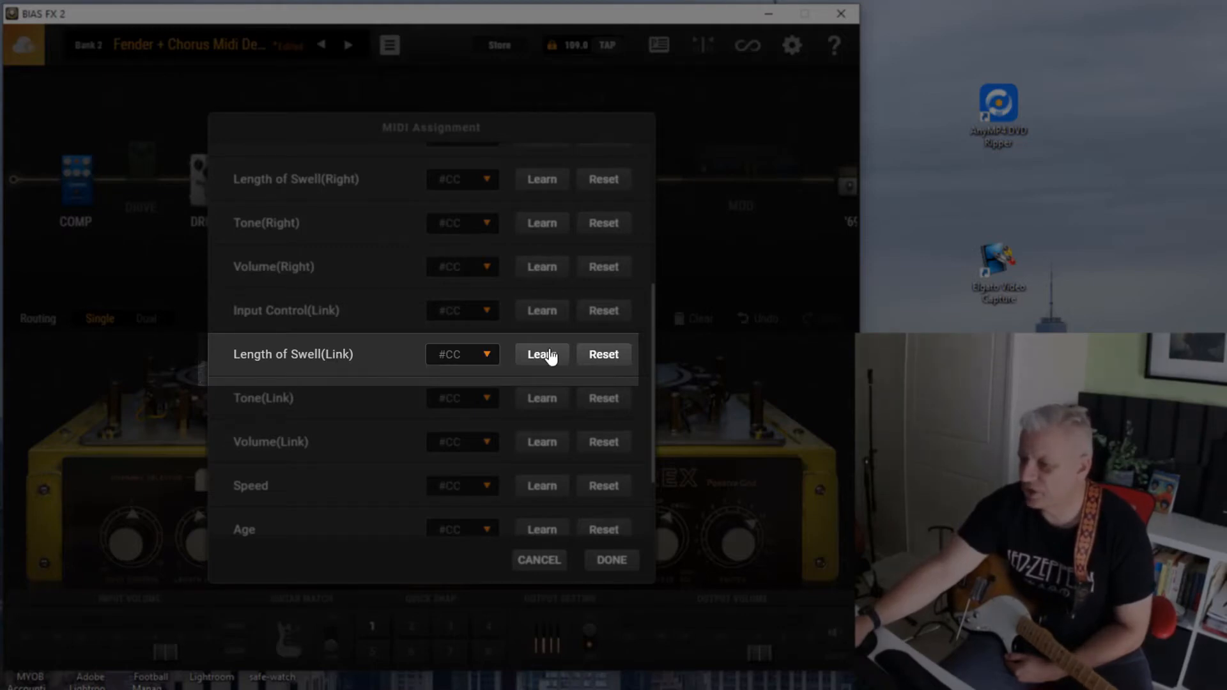
pyautogui.click(542, 354)
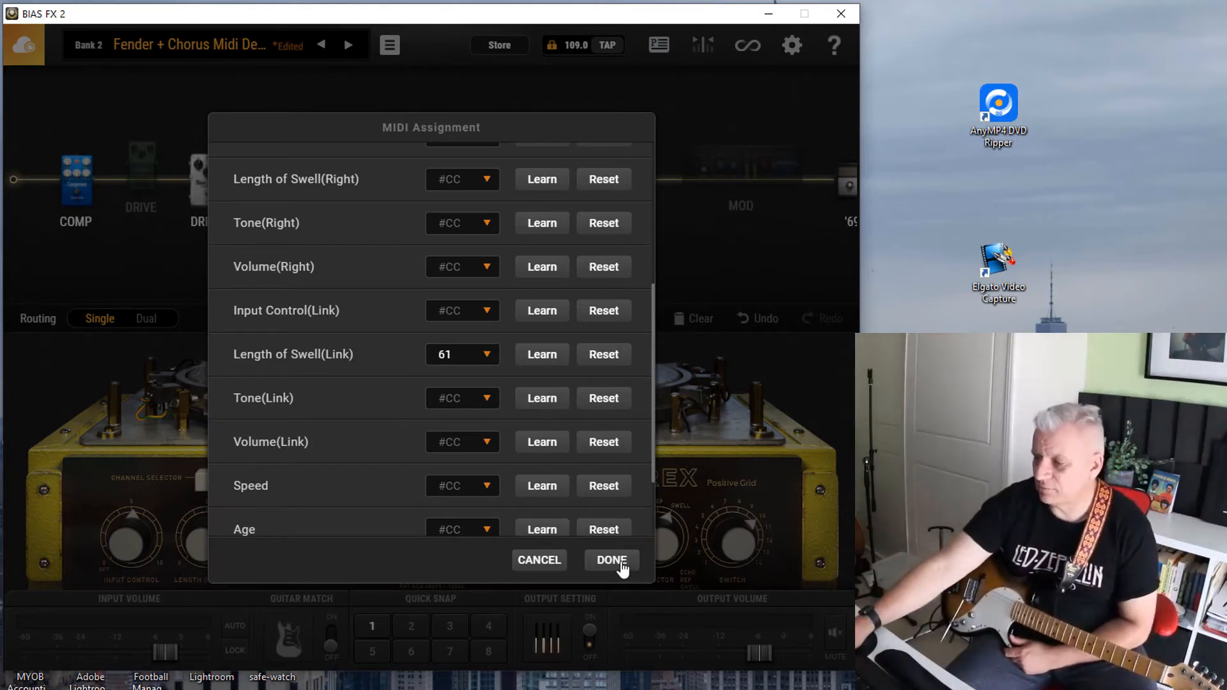
pyautogui.click(611, 560)
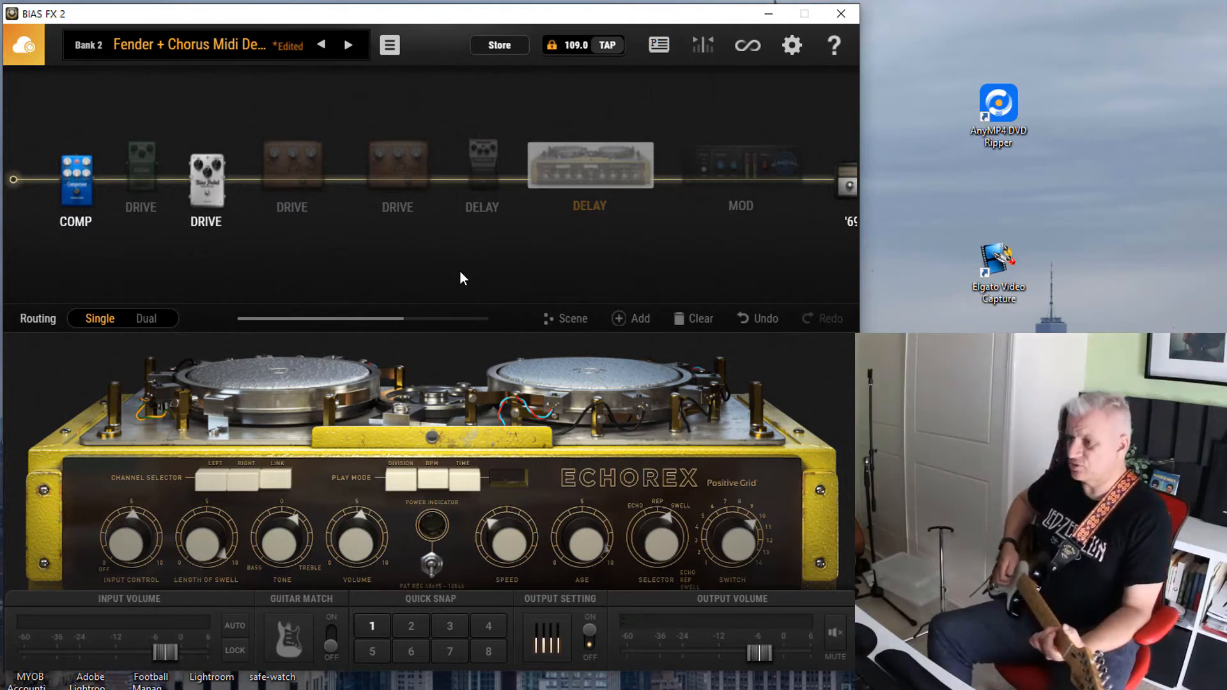
# Step: Test the foot-switched modules and toggle the second DRIVE pedal on and back off
pyautogui.click(740, 168)
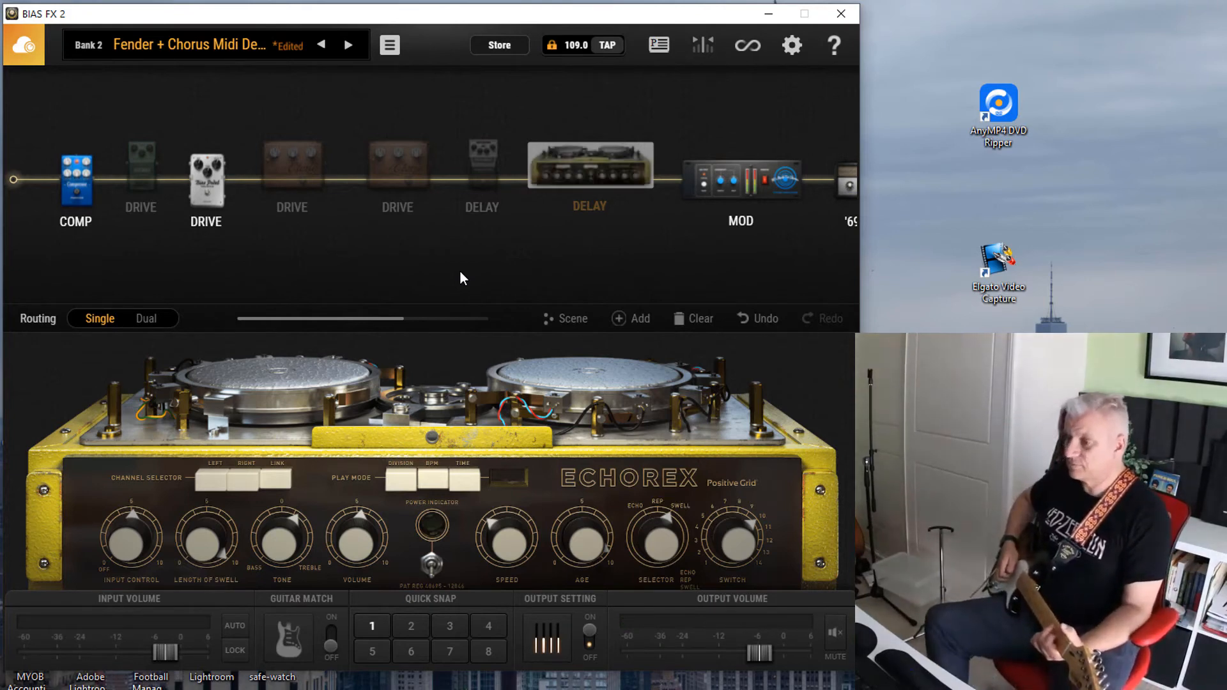
pyautogui.click(589, 170)
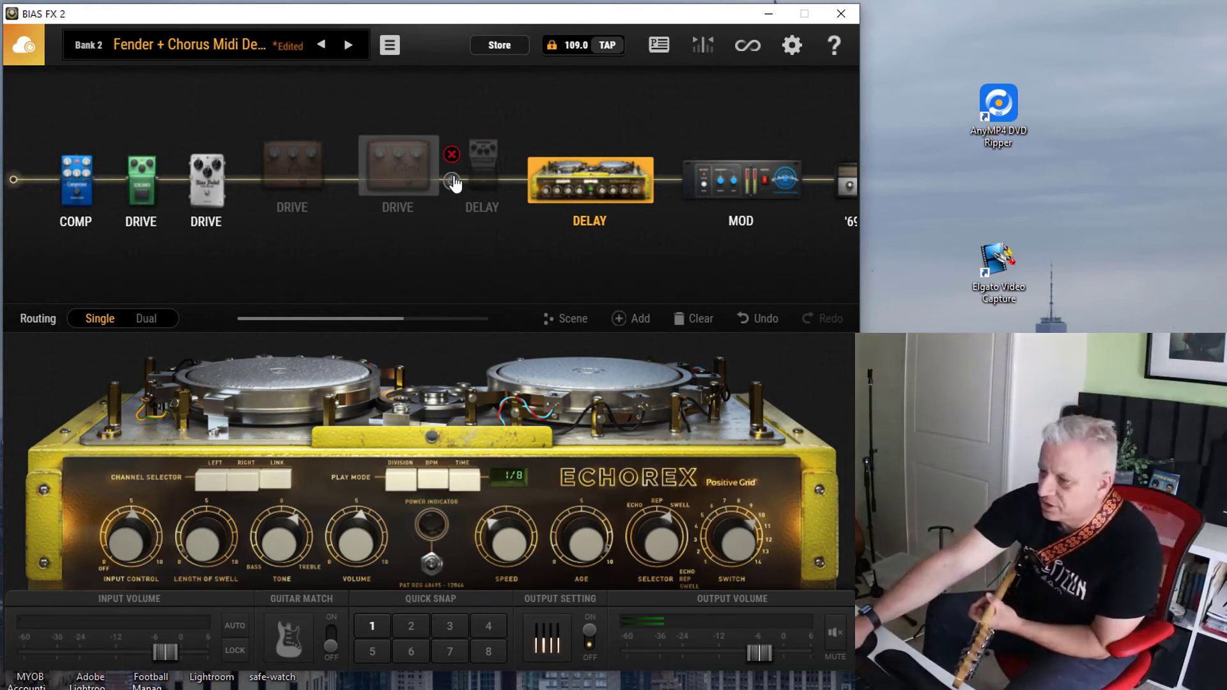
pyautogui.click(398, 180)
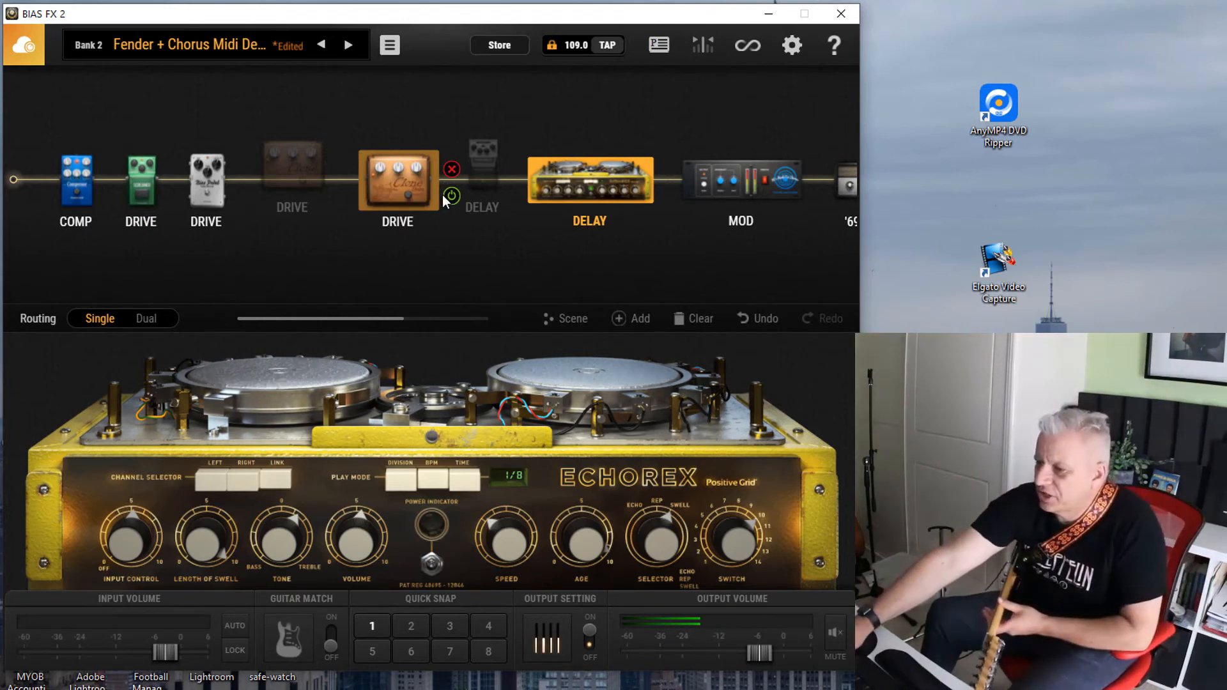
pyautogui.click(451, 194)
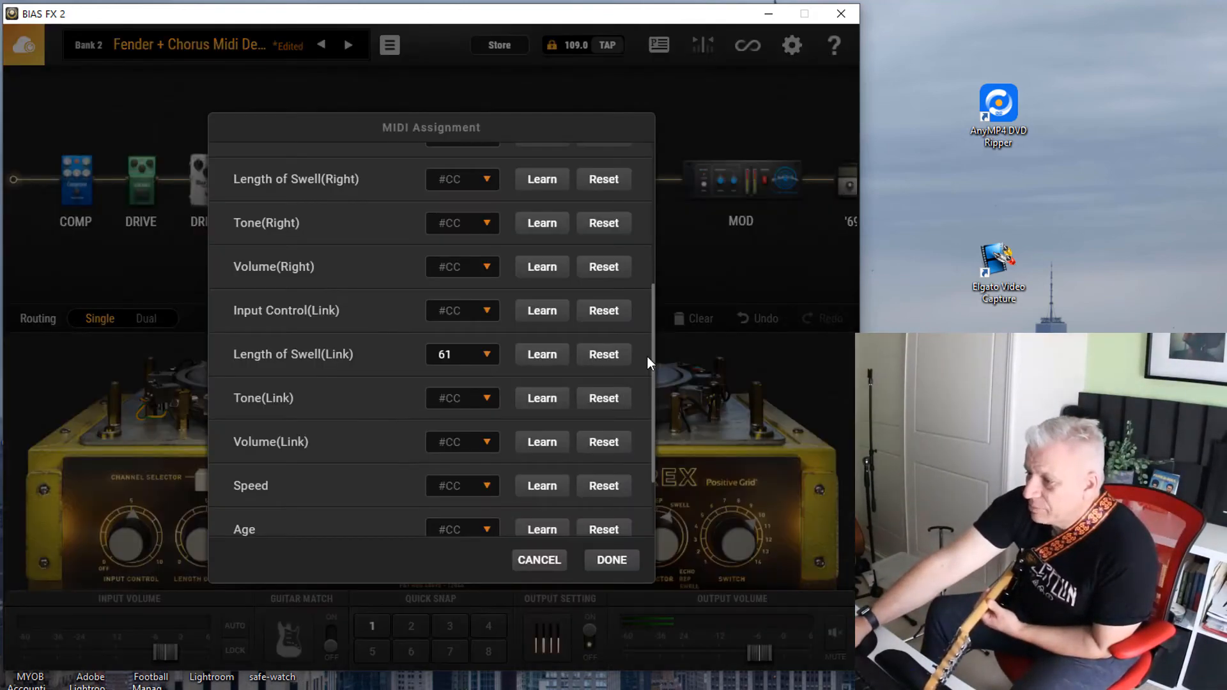
# Step: Reset the EchoRex Length of Swell (Link) CC 61 mapping and confirm
pyautogui.scroll(-3)
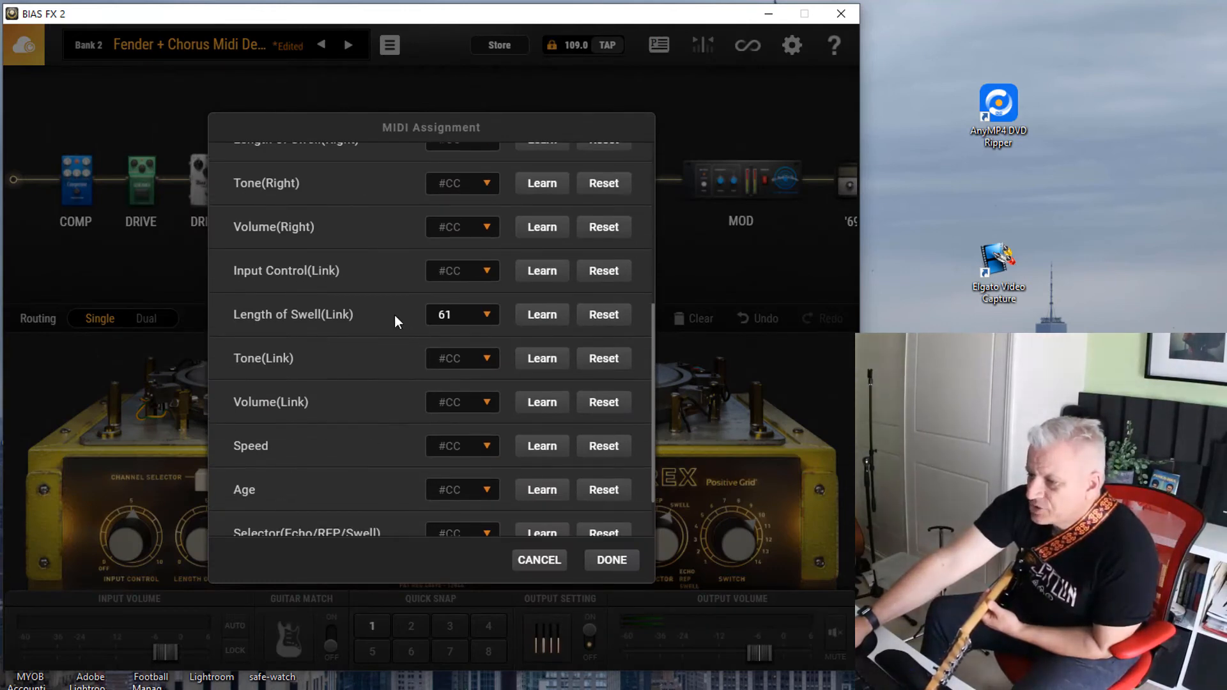
pyautogui.click(602, 315)
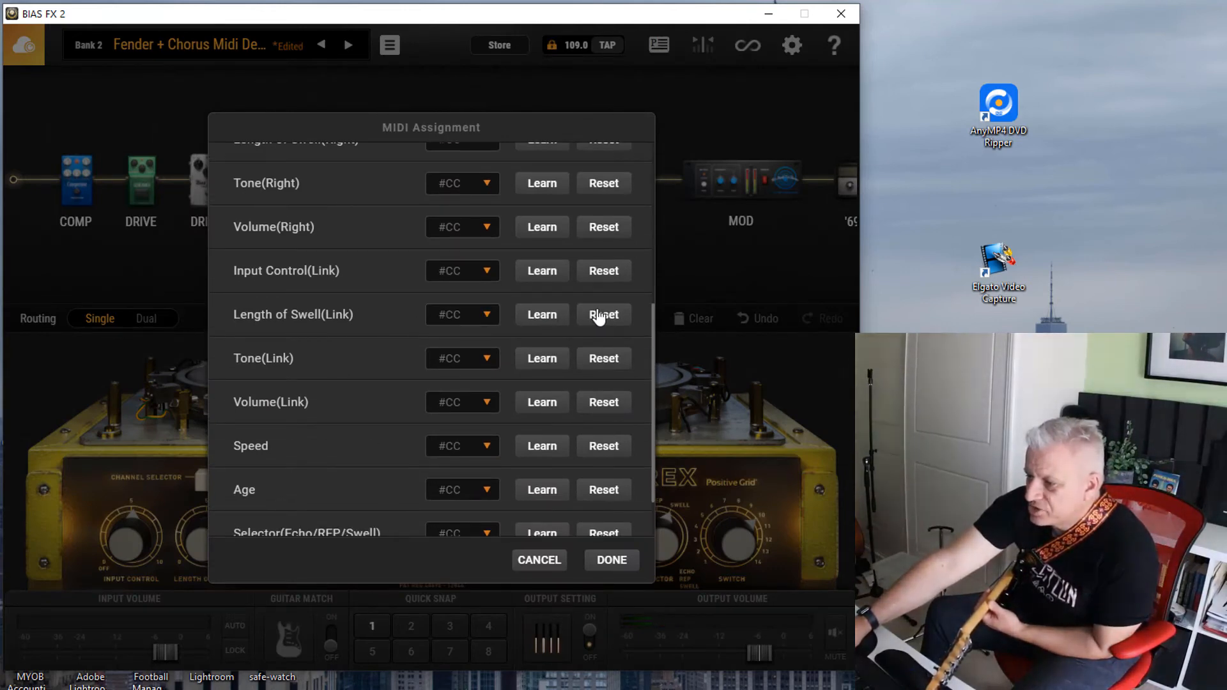
pyautogui.click(611, 560)
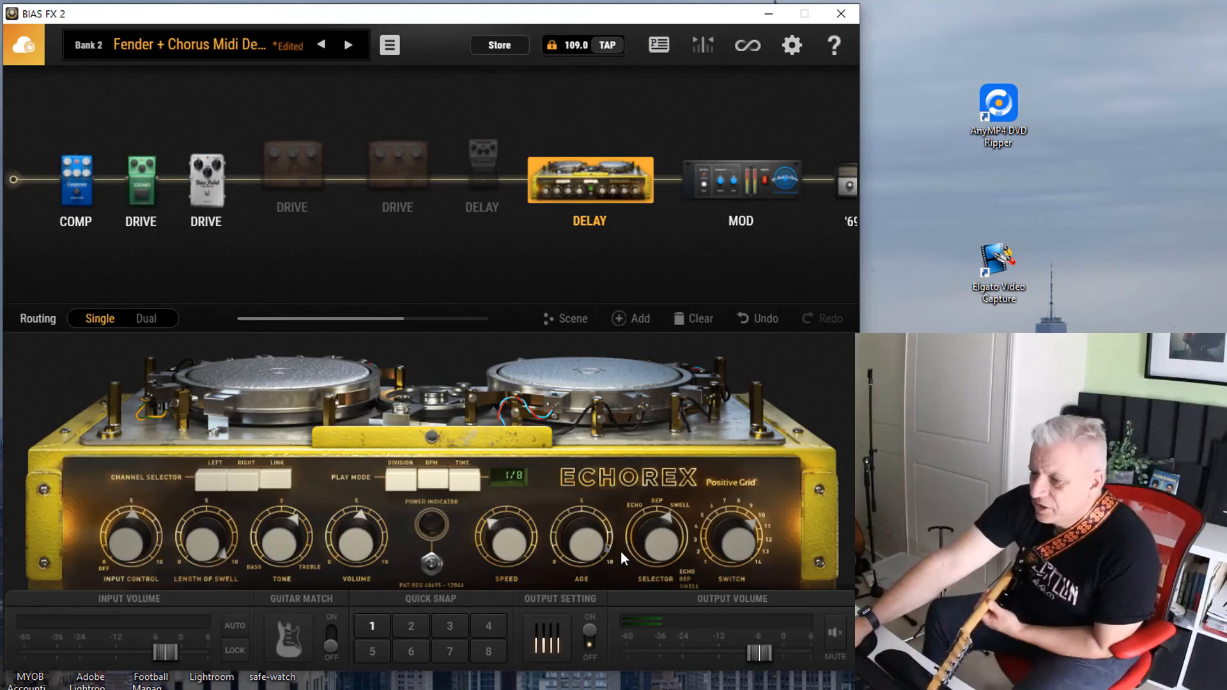
pyautogui.moveTo(219, 591)
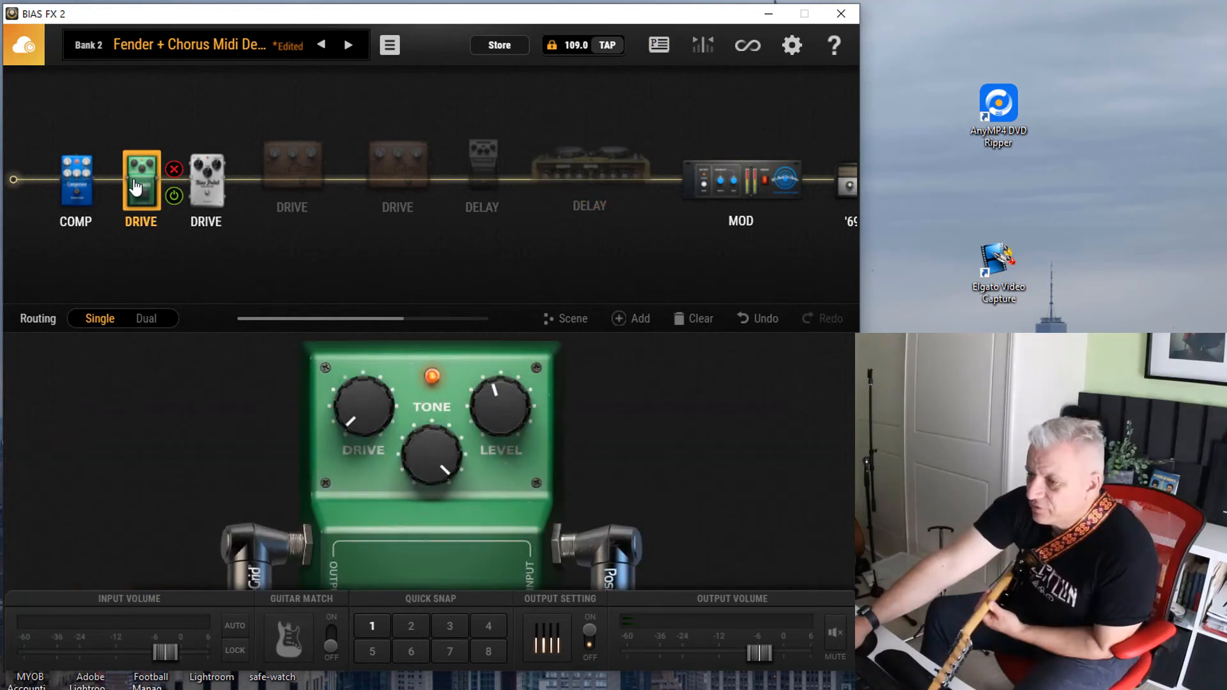
# Step: Learn the 808OD Drive knob to the expression pedal on CC 61 and confirm
pyautogui.rightClick(141, 172)
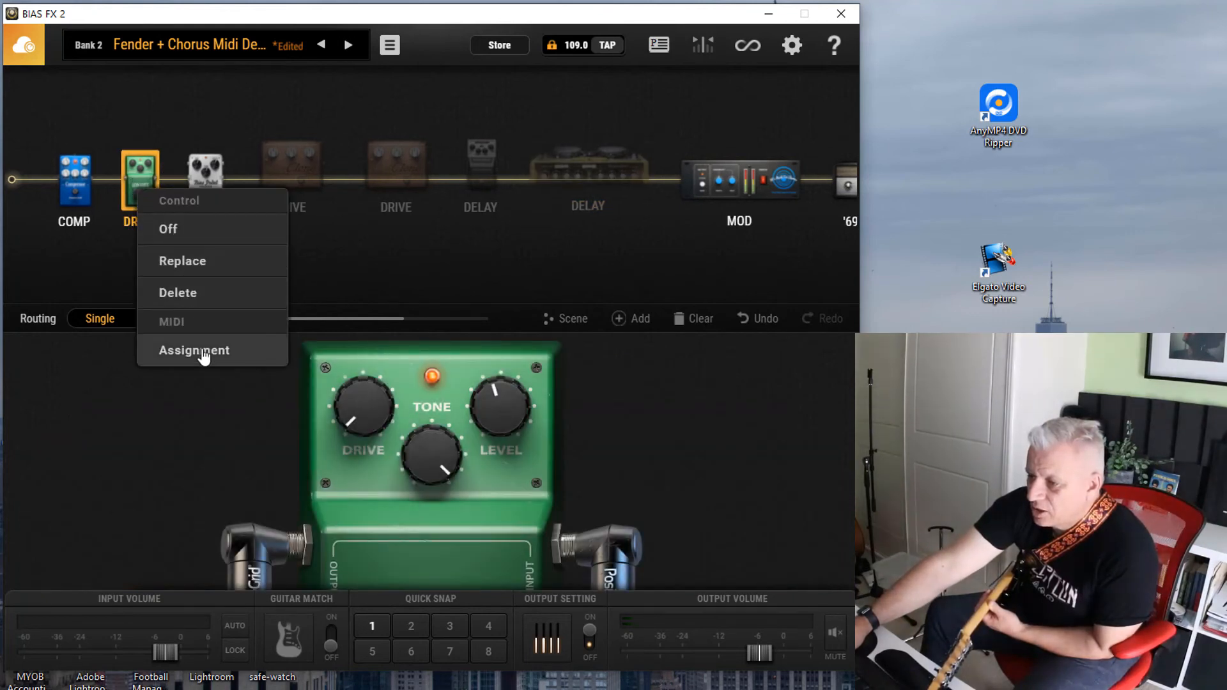
pyautogui.click(195, 351)
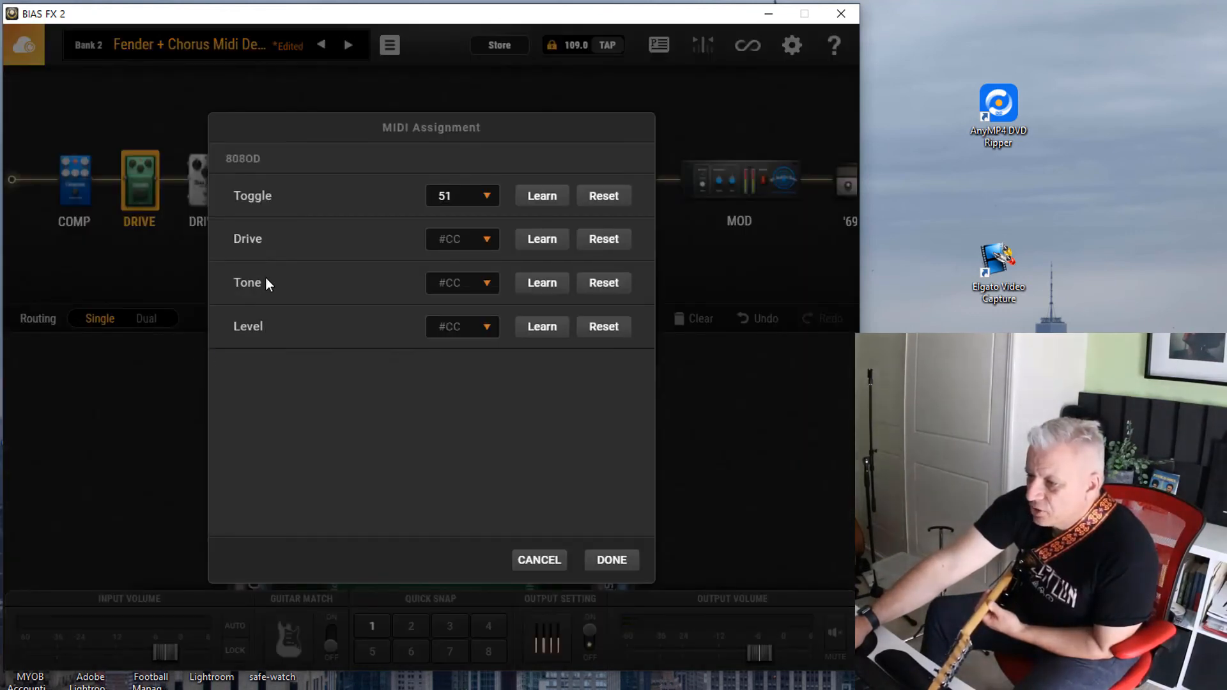
pyautogui.click(541, 239)
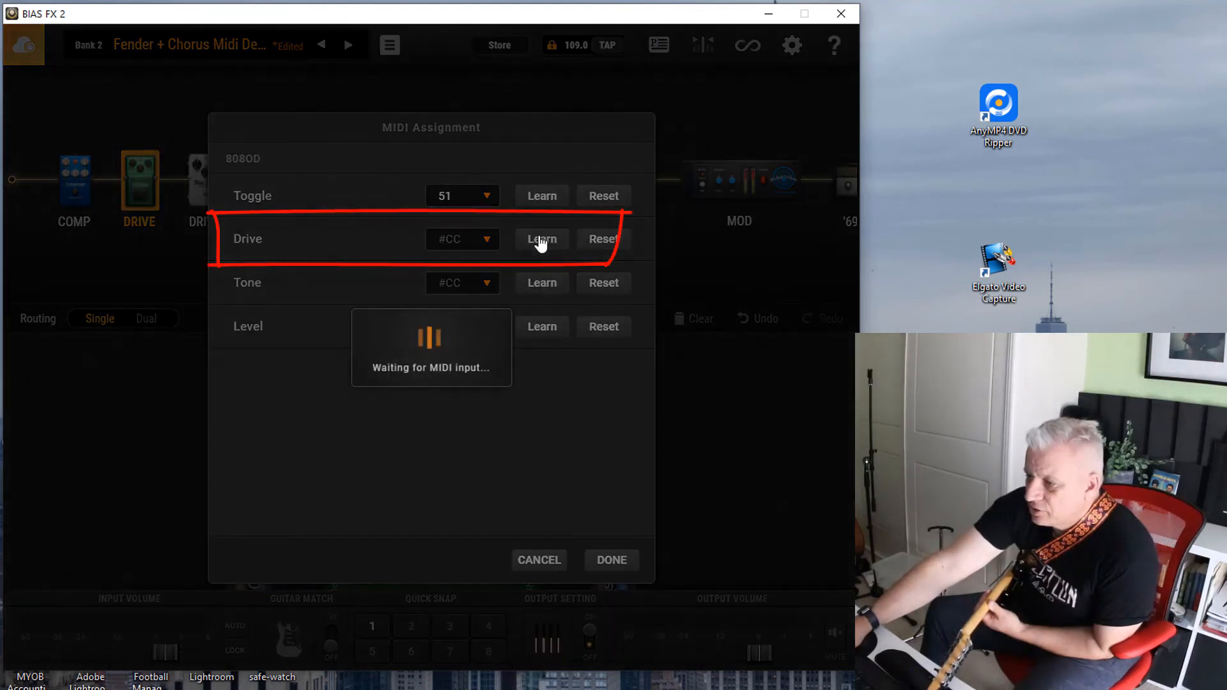
pyautogui.click(541, 239)
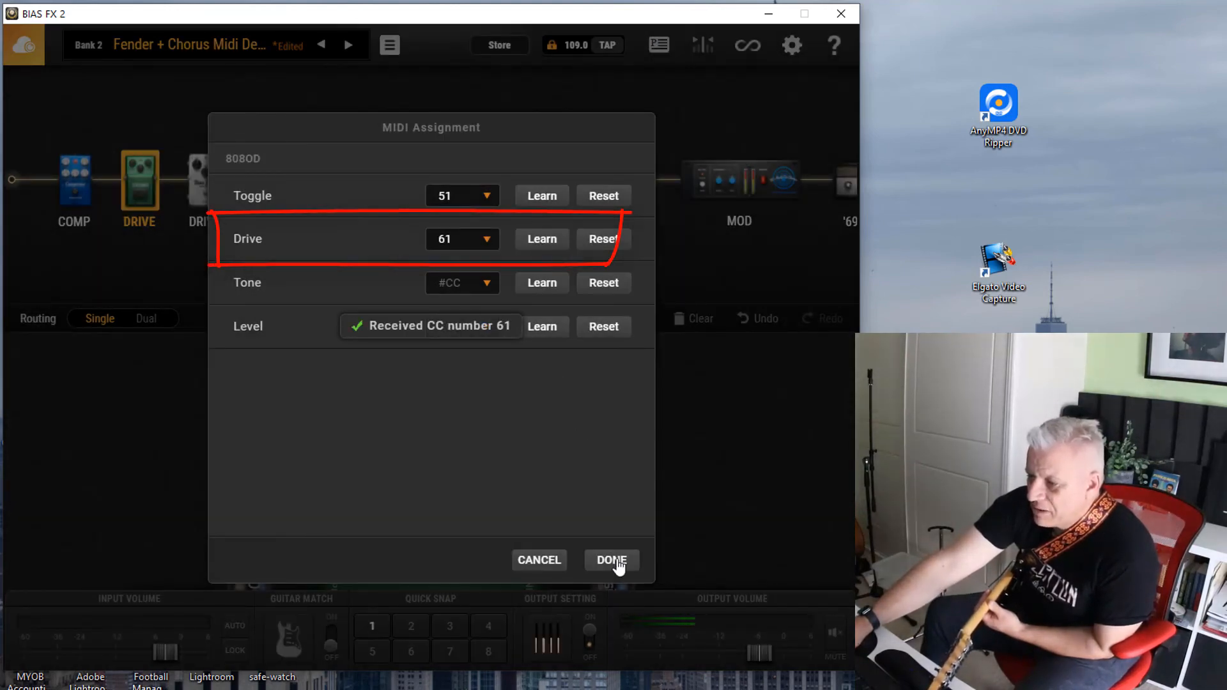
pyautogui.click(611, 560)
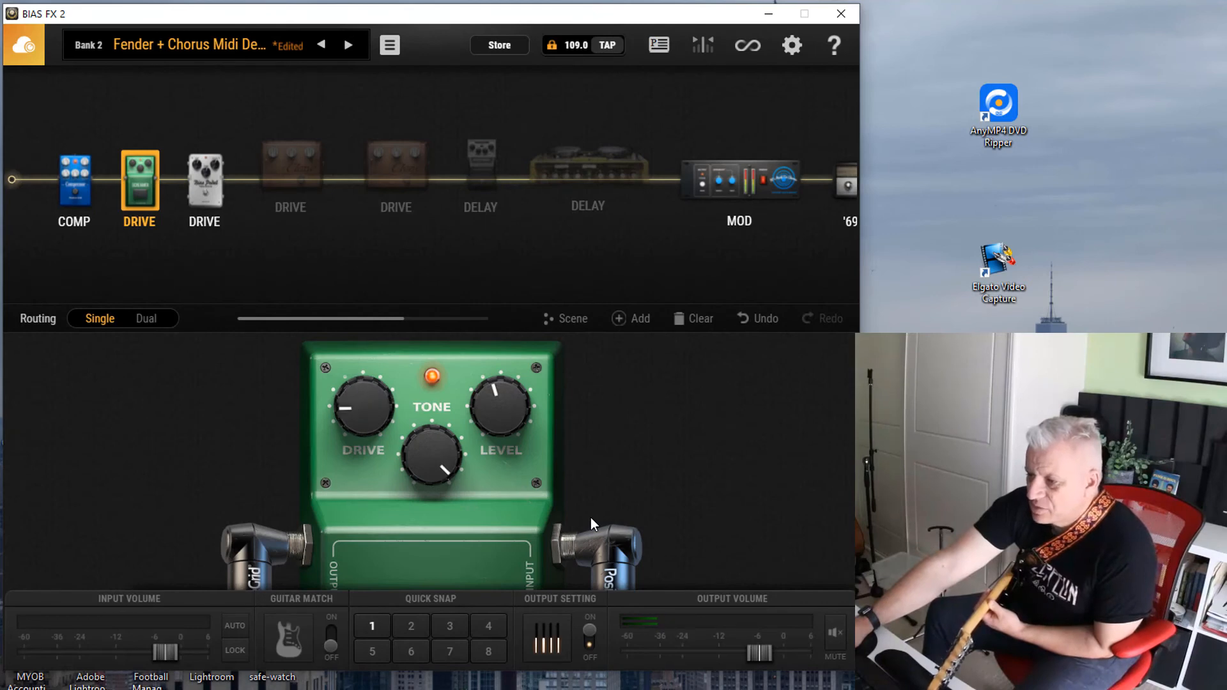